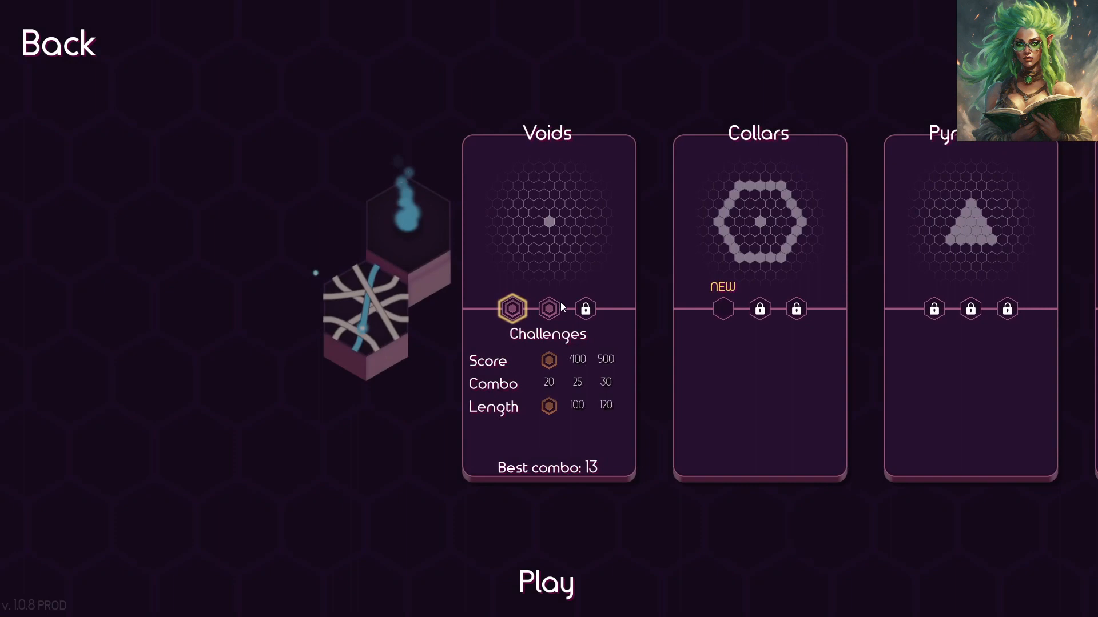
- Choose the Collars map card and begin the run on its empty ring board
click(547, 309)
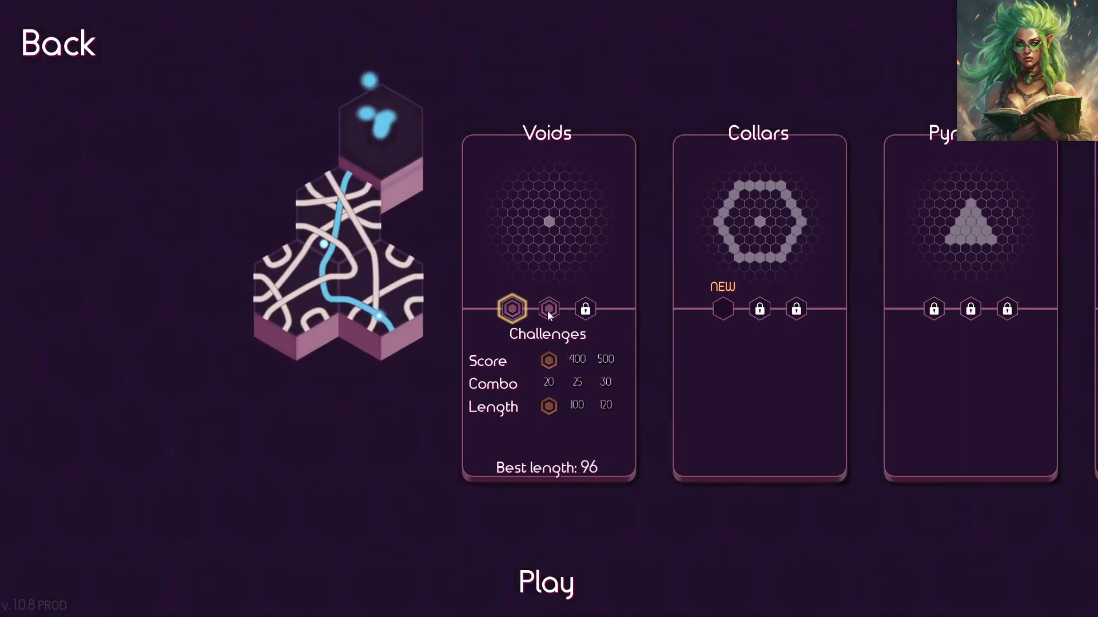
click(549, 308)
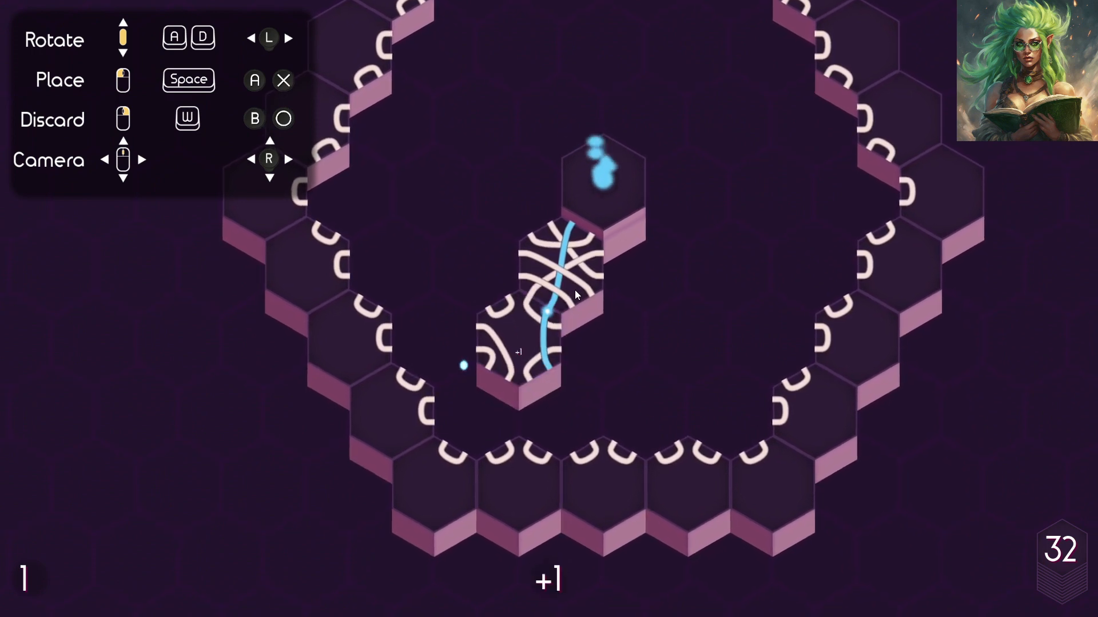
- Lay the first tiles around the centre cluster, extending the blue path rightward and upward
click(560, 350)
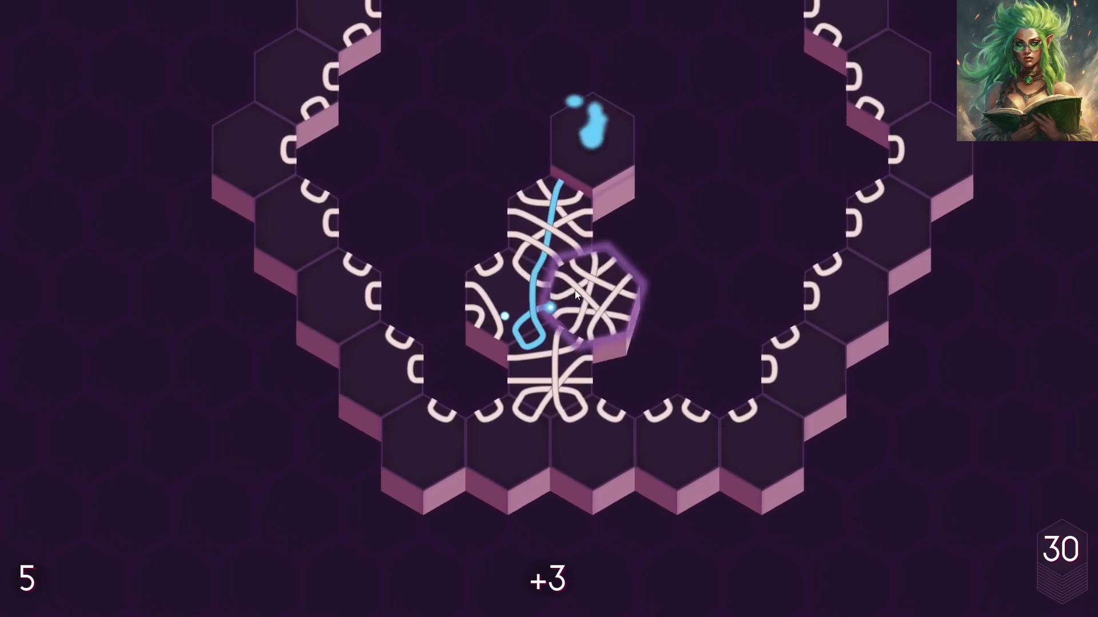
click(591, 301)
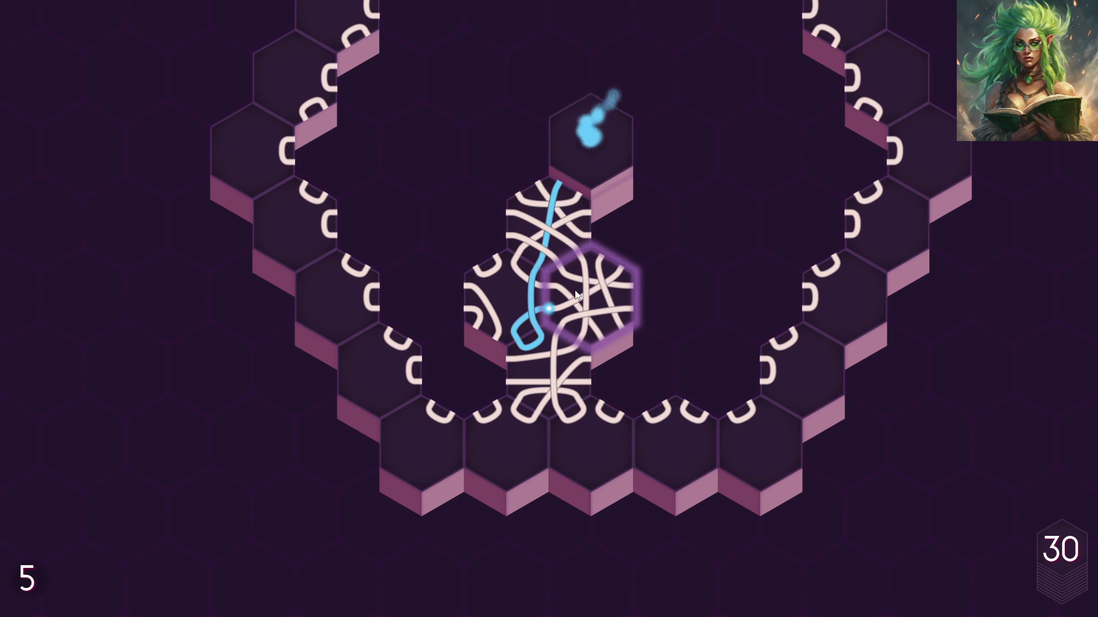
click(587, 301)
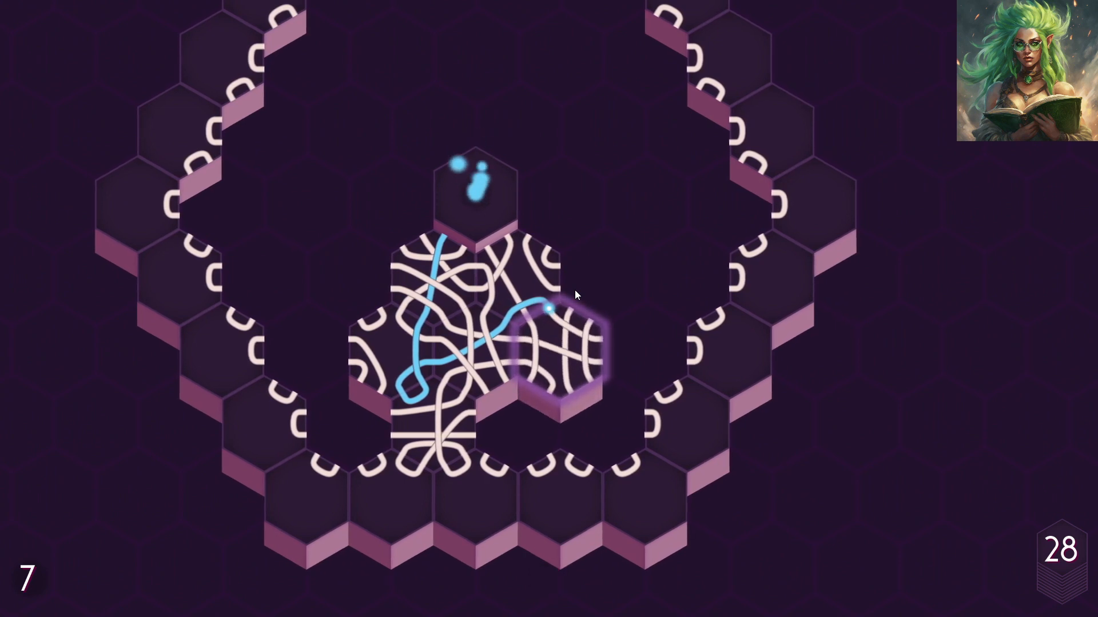
click(557, 353)
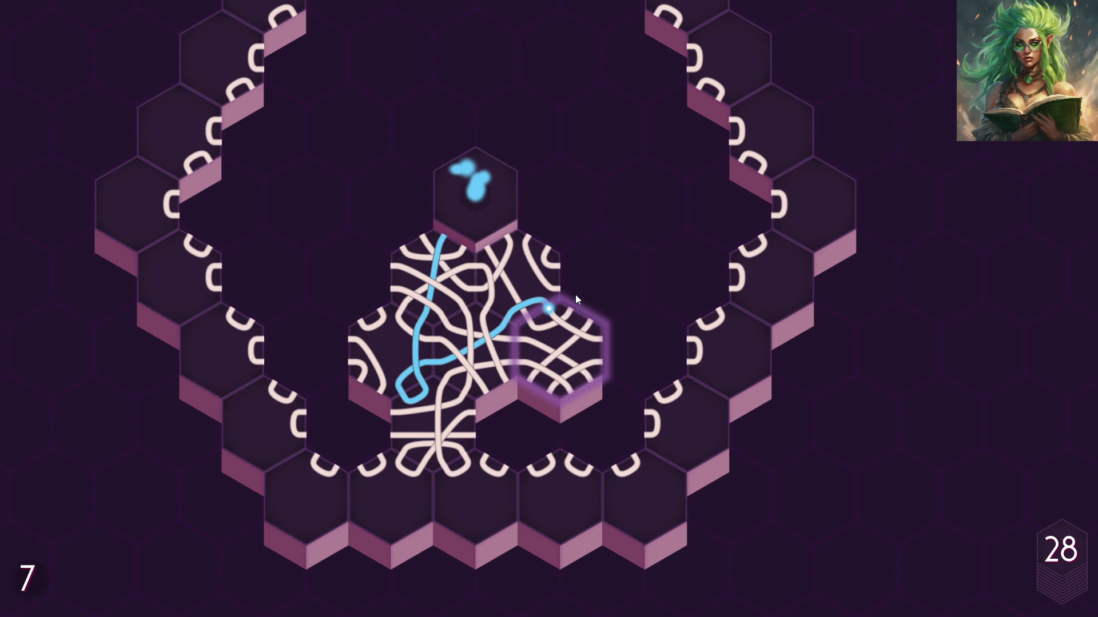
click(557, 357)
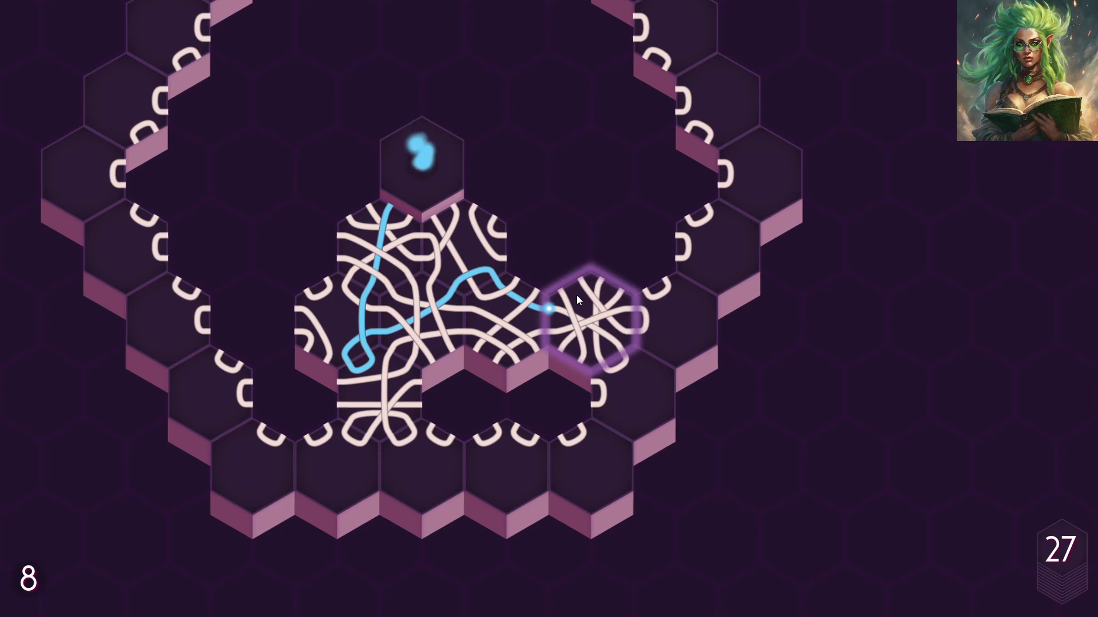
click(593, 316)
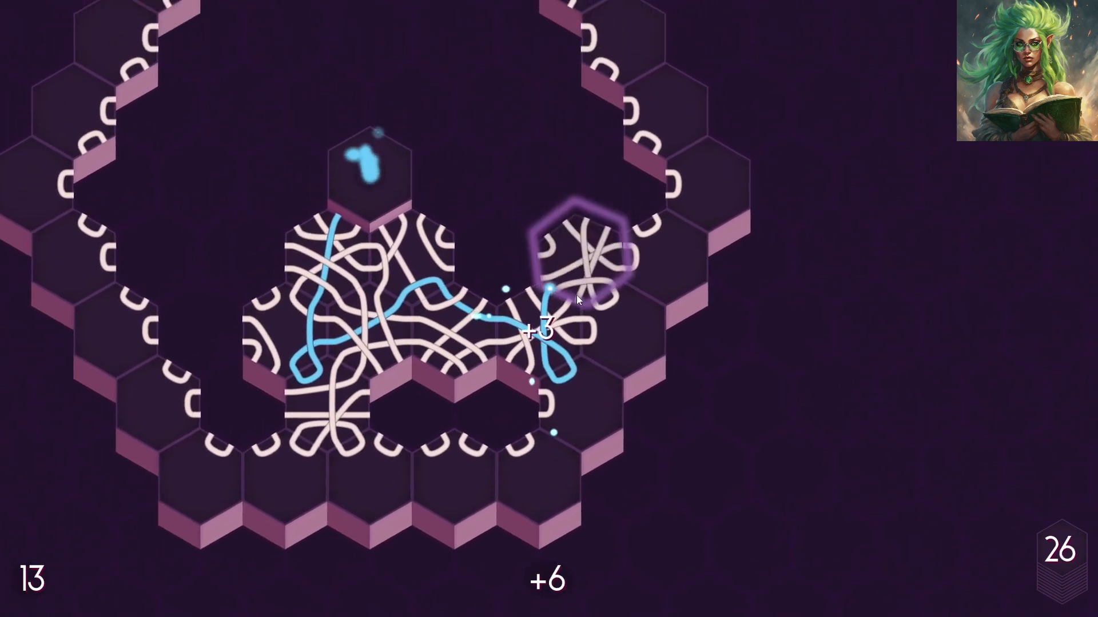
click(580, 252)
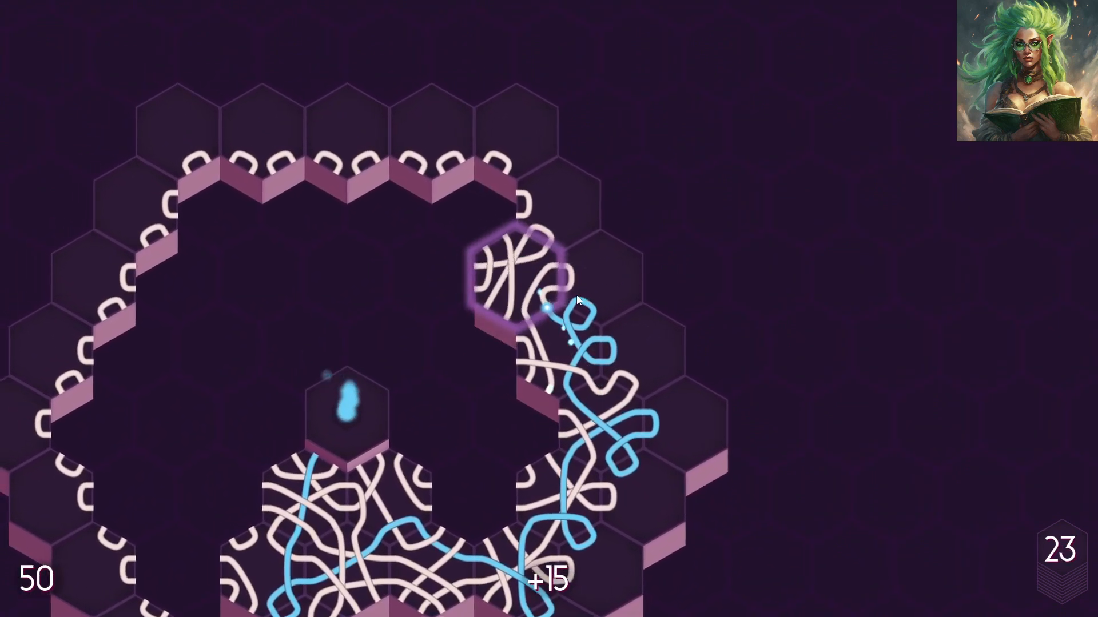
click(510, 280)
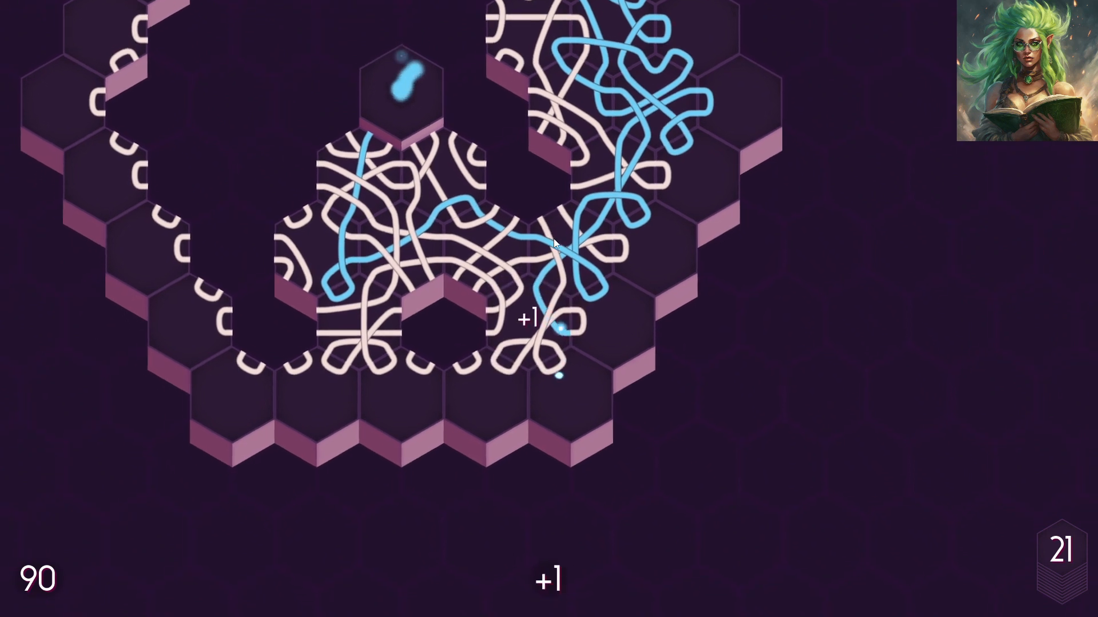
- Fill gaps beside the centre stack and lower left, continuing the path
click(554, 244)
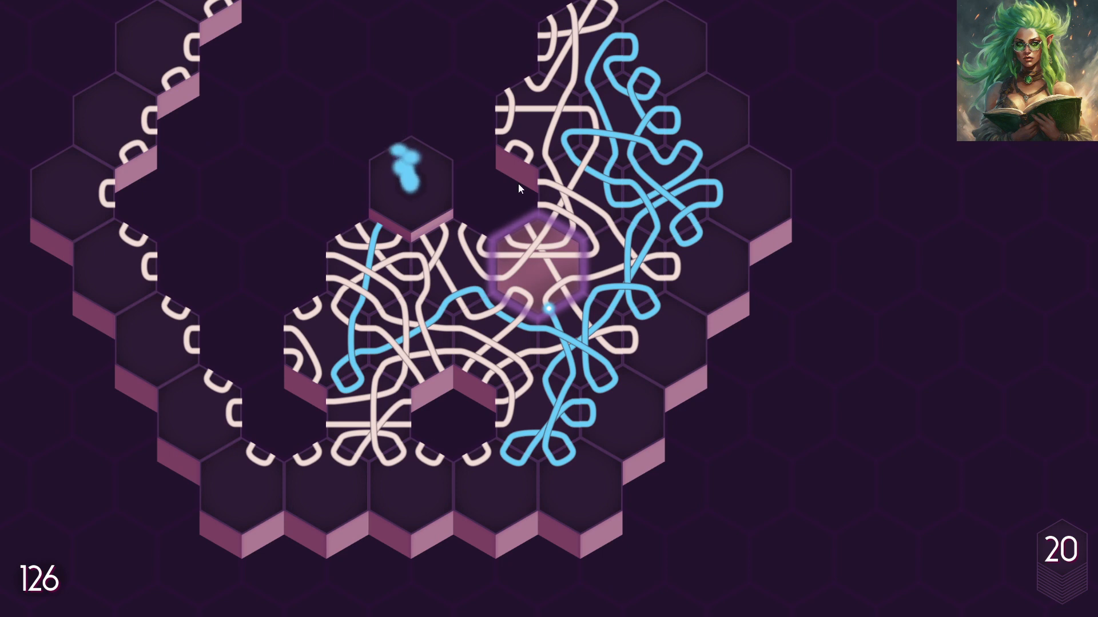
click(535, 263)
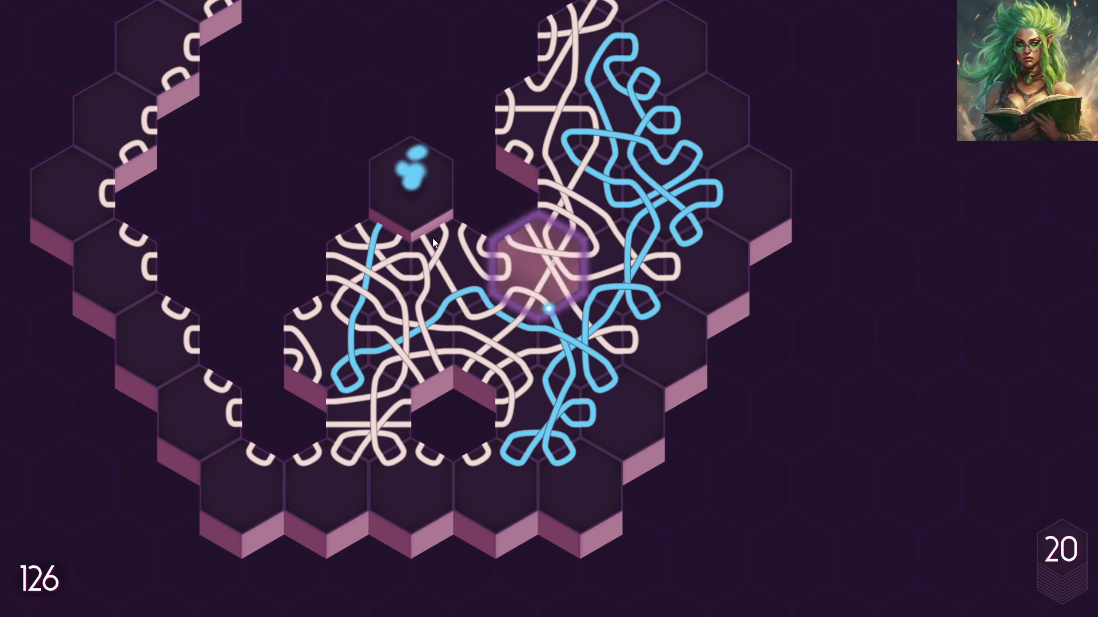
click(542, 260)
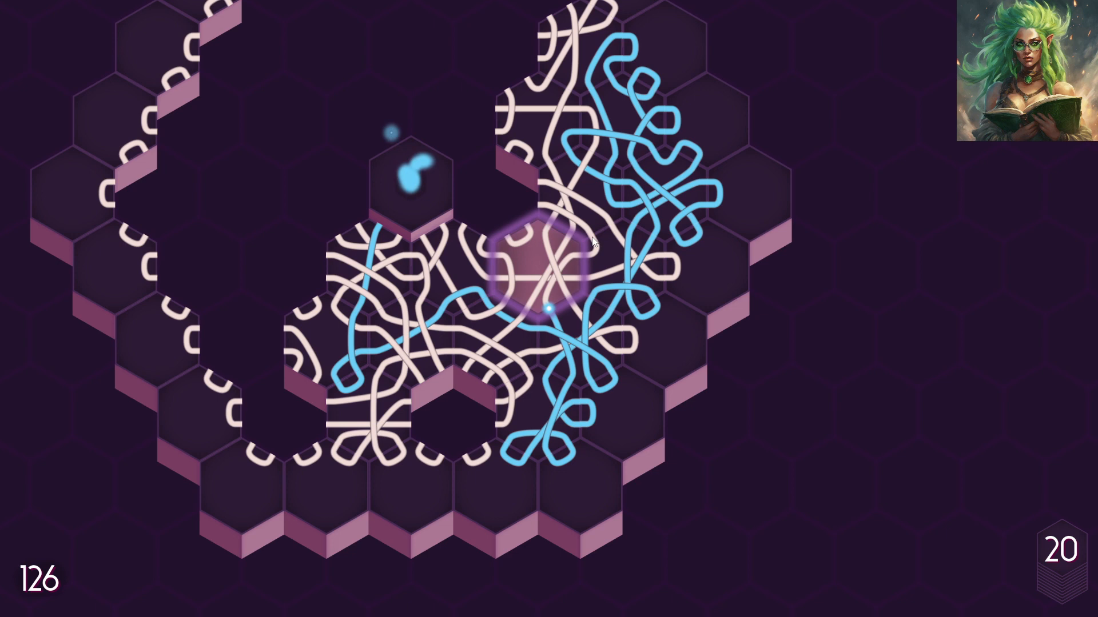
click(539, 263)
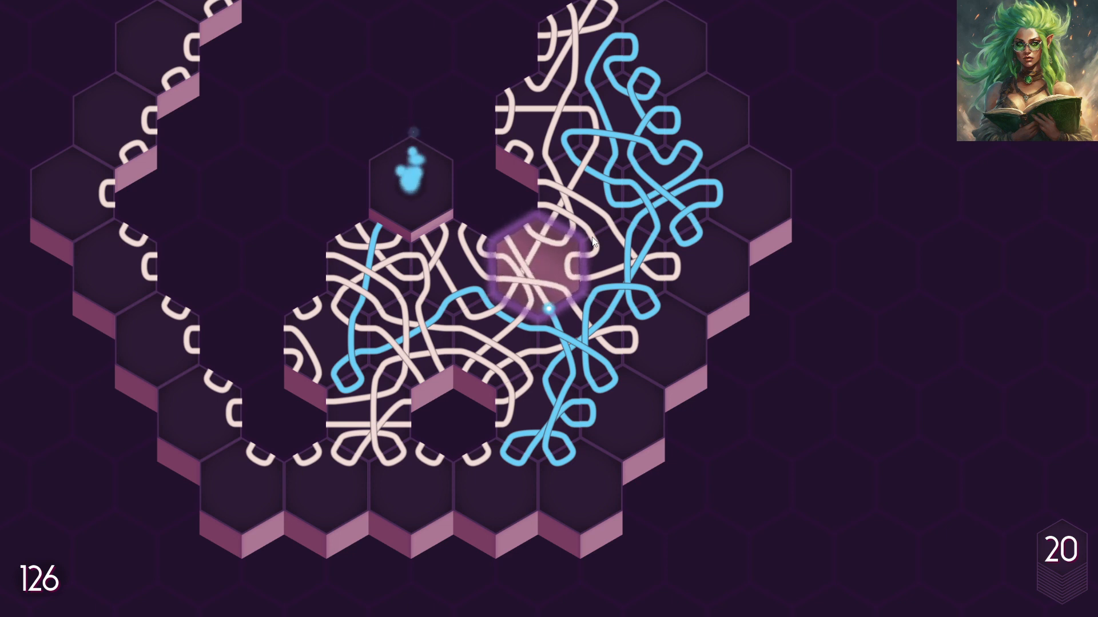
click(535, 260)
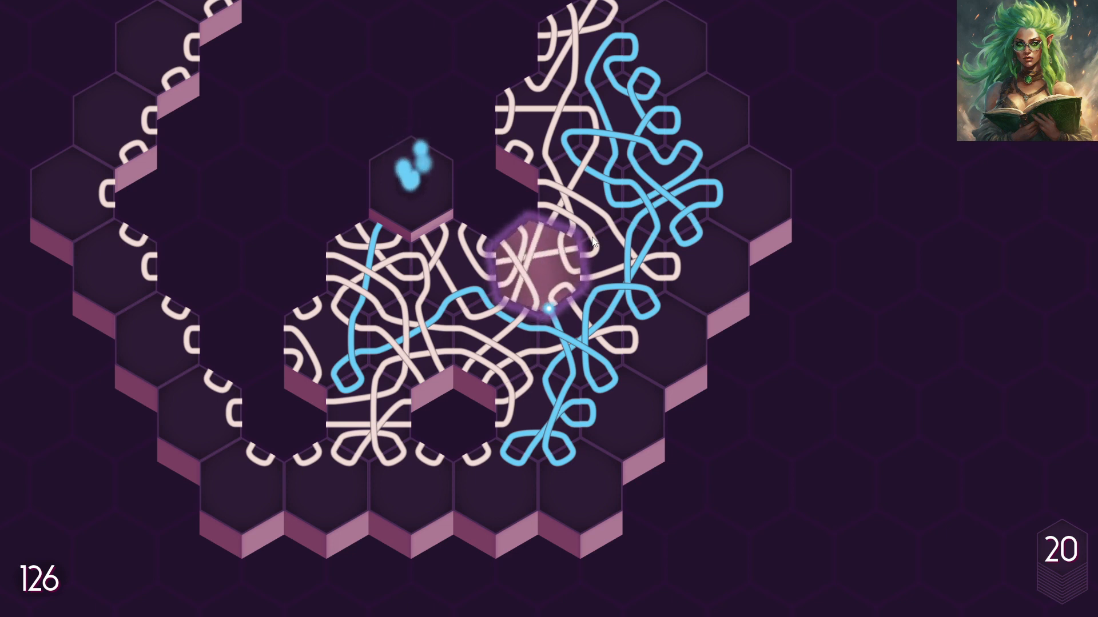
click(535, 260)
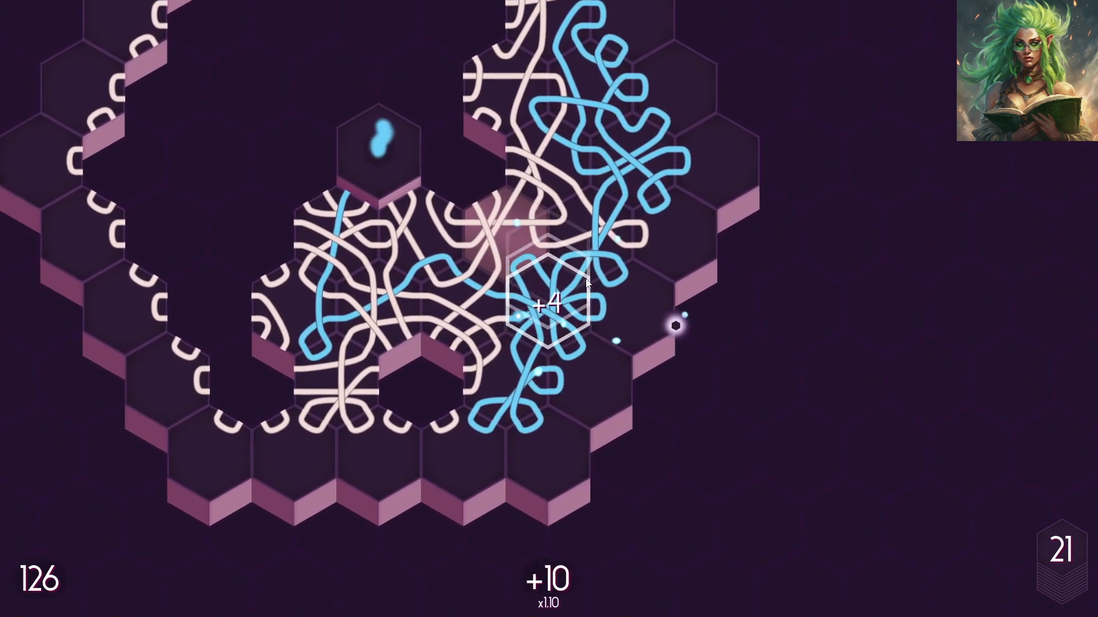
click(554, 304)
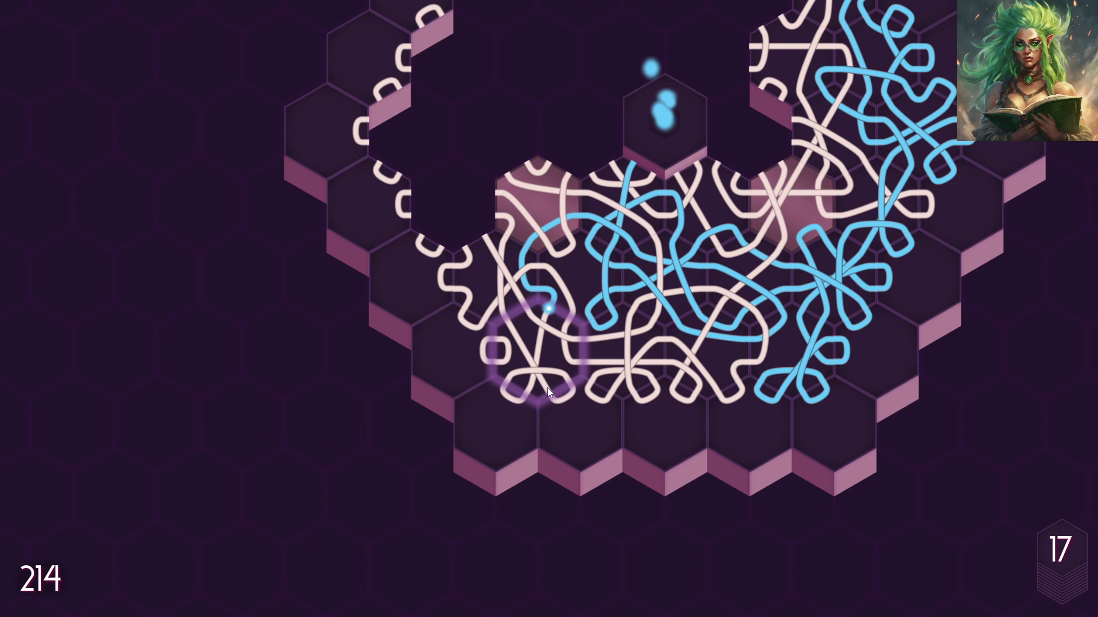
mouse_move(481, 211)
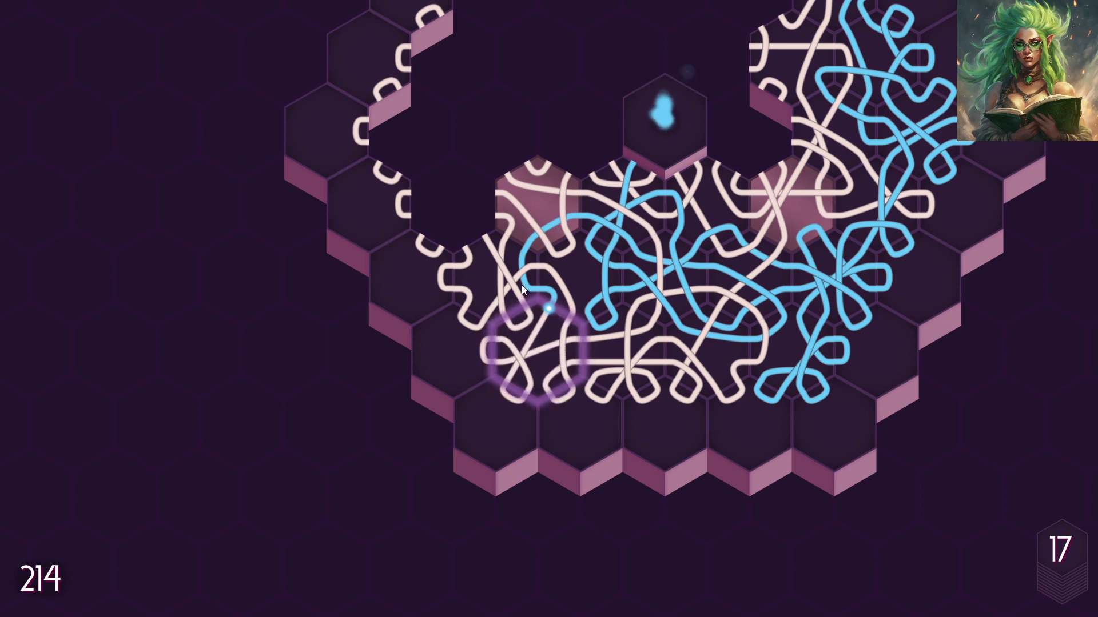
mouse_move(582, 354)
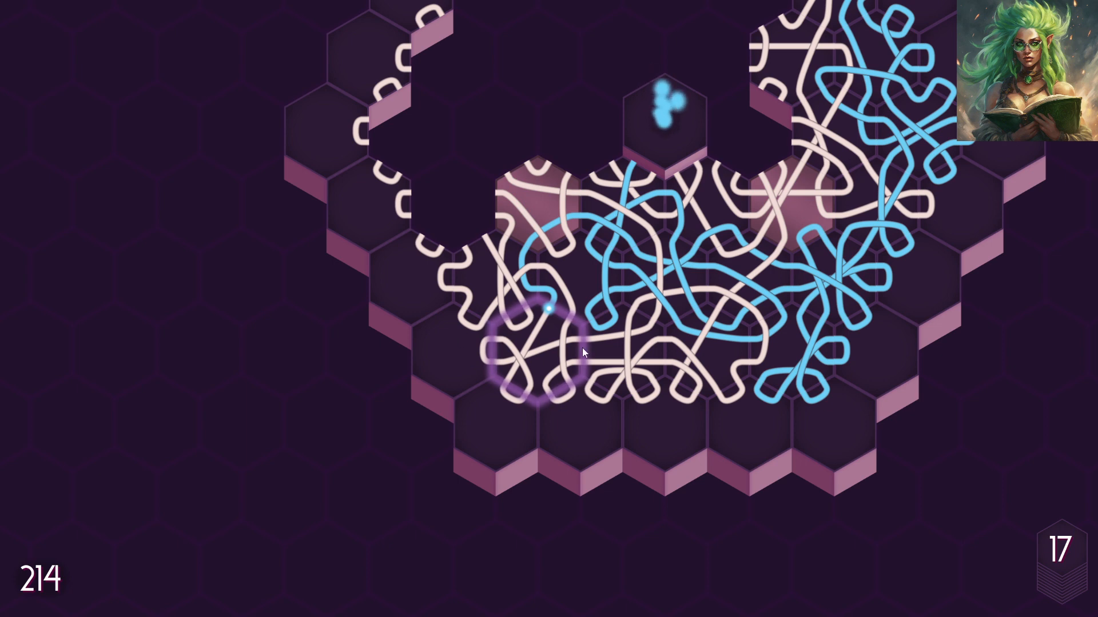
click(535, 354)
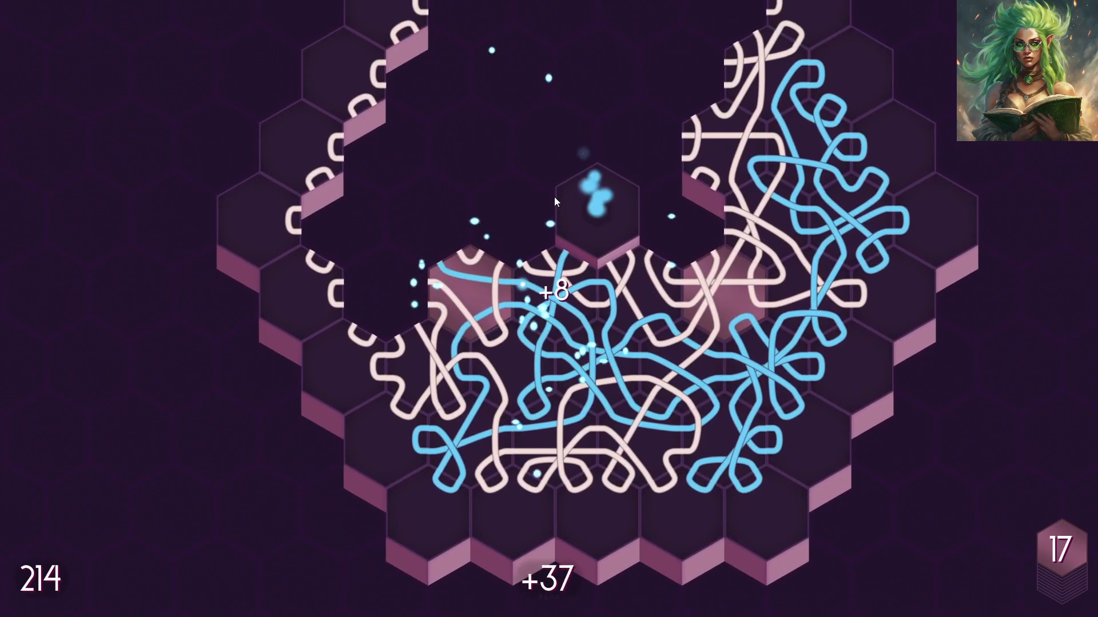
click(571, 287)
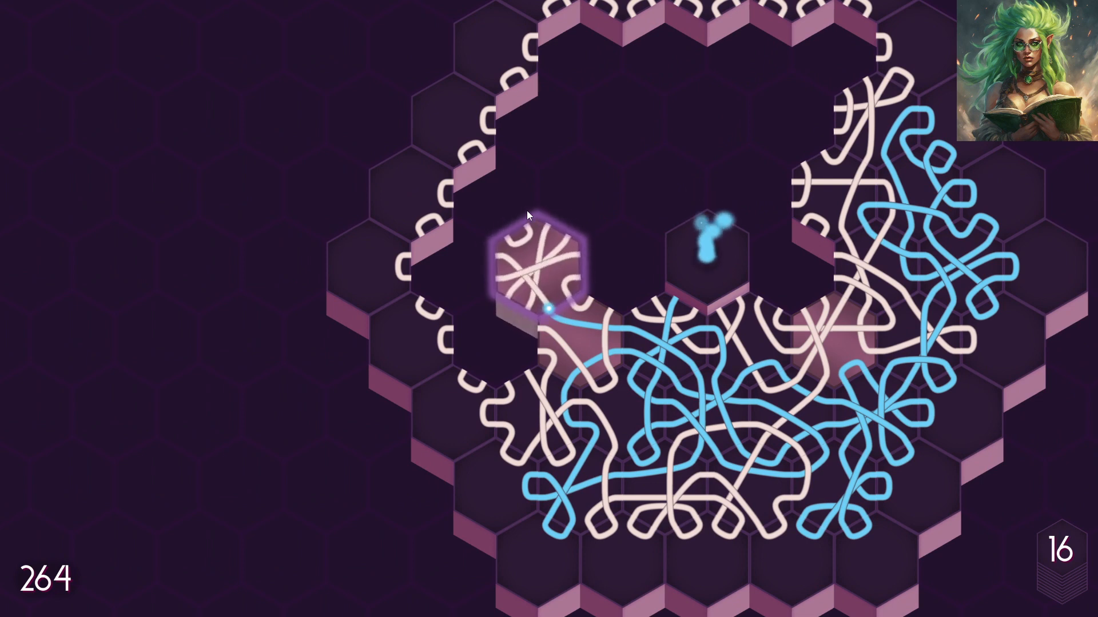
- Place tiles on the cluster's left edge and extend the blue path
click(538, 270)
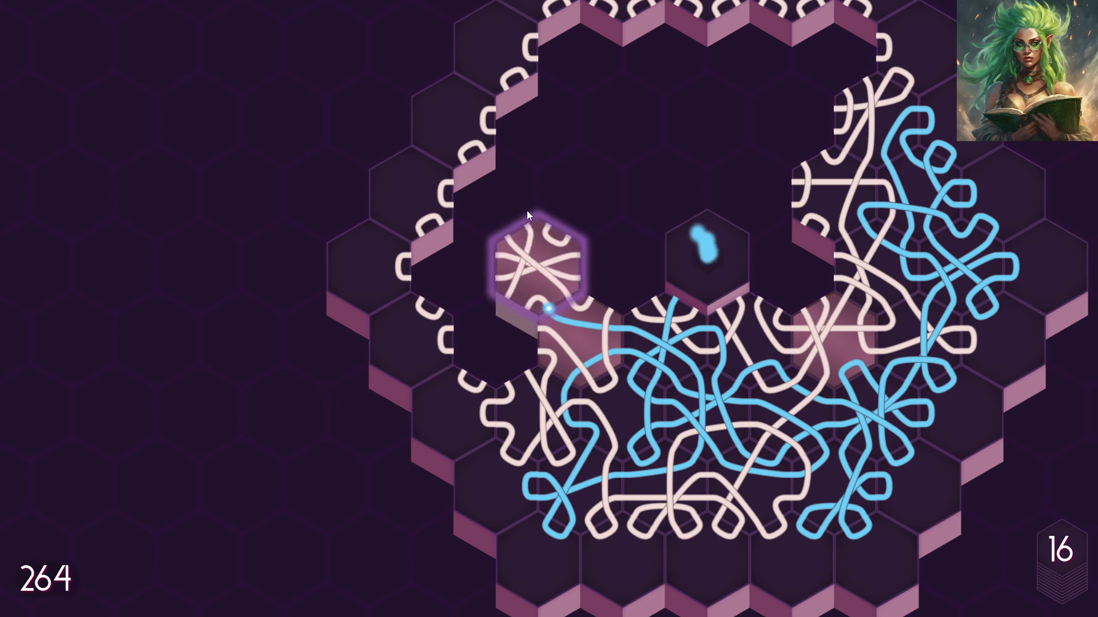
click(532, 266)
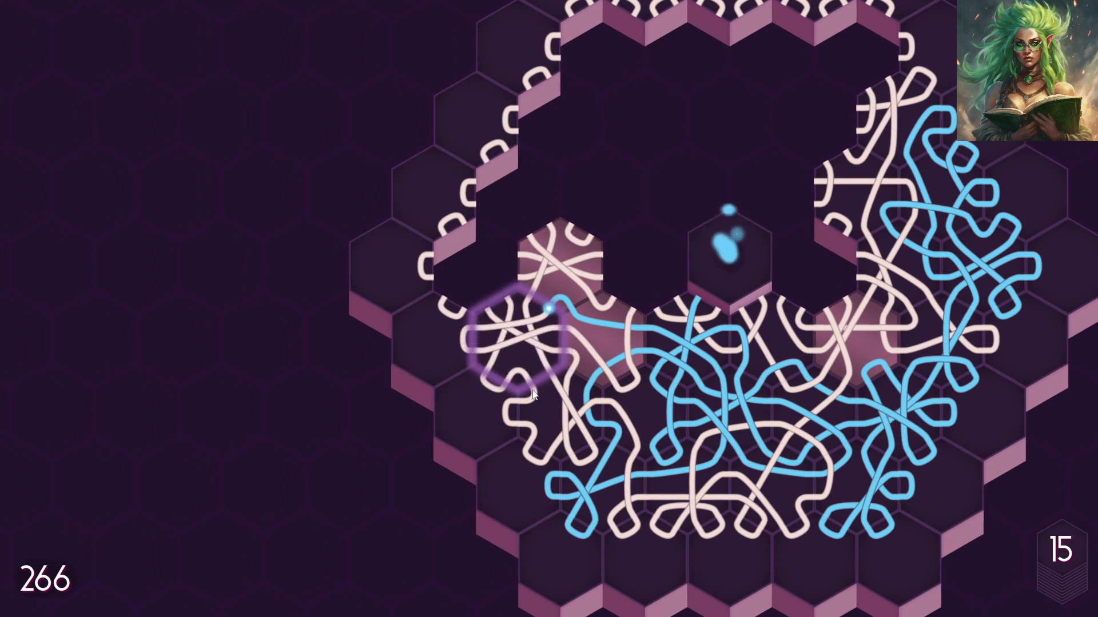
click(518, 333)
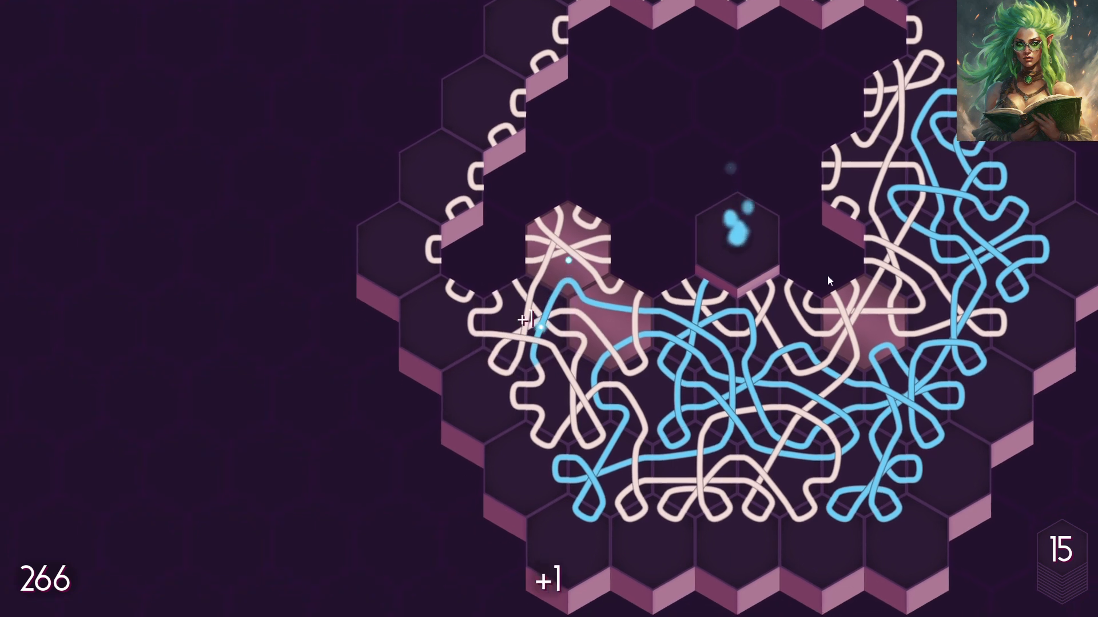
click(570, 259)
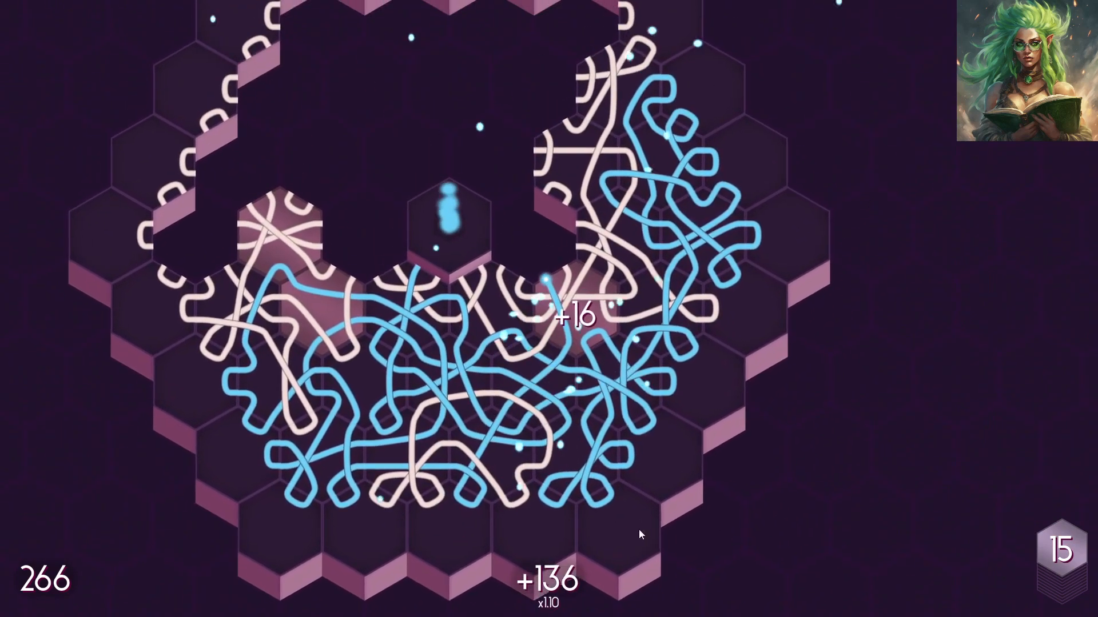
click(547, 267)
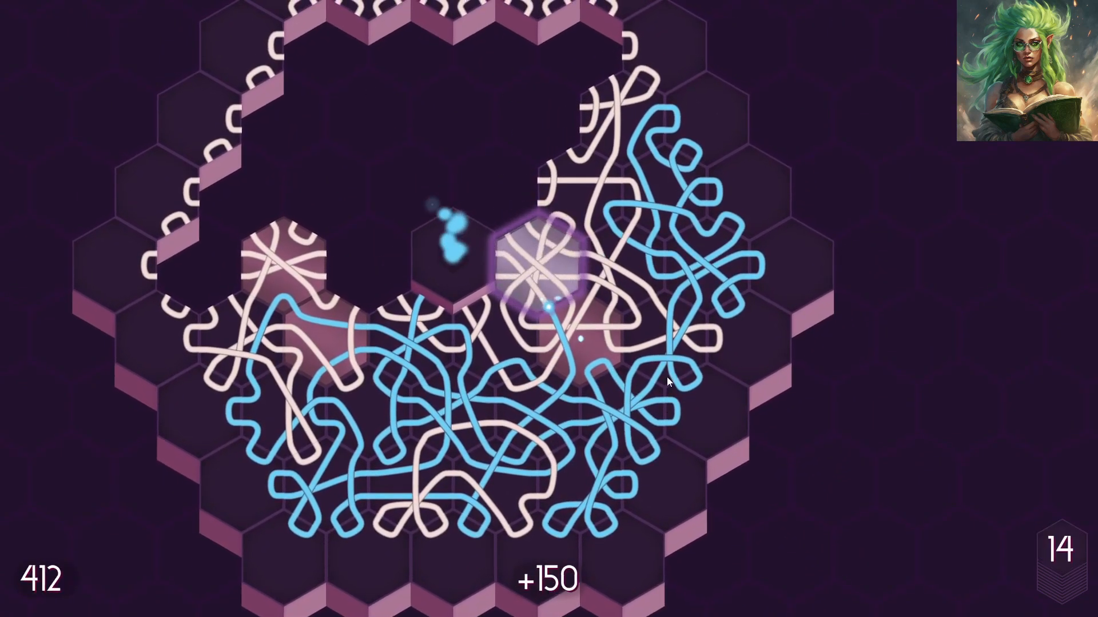
- Rotate a tile through many orientations, then place it above centre and lay the next one
click(538, 263)
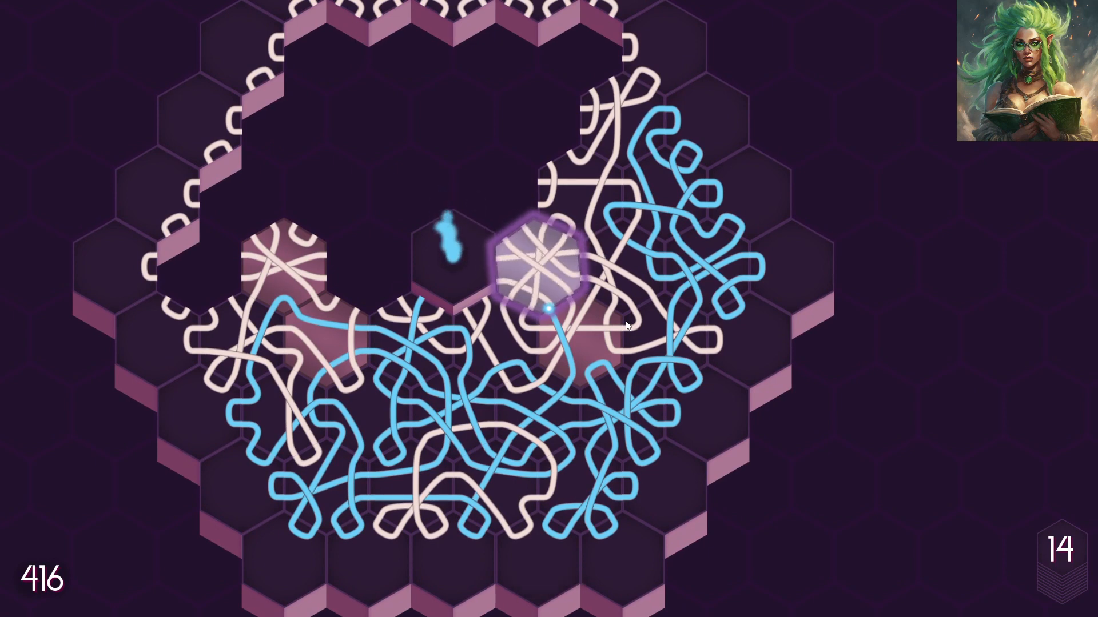
click(535, 263)
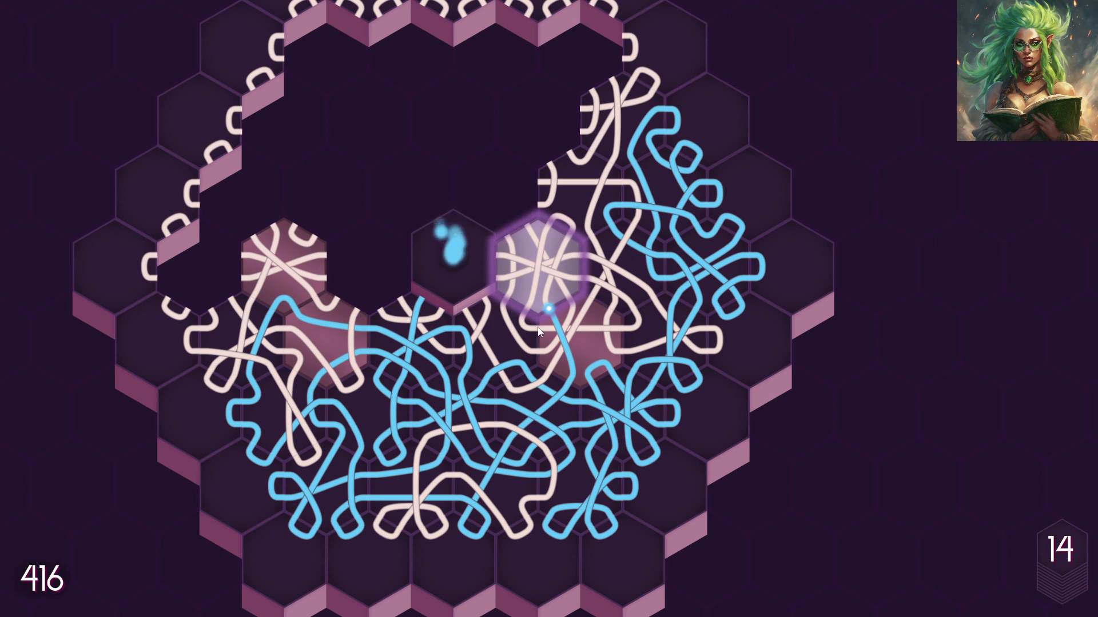
click(542, 266)
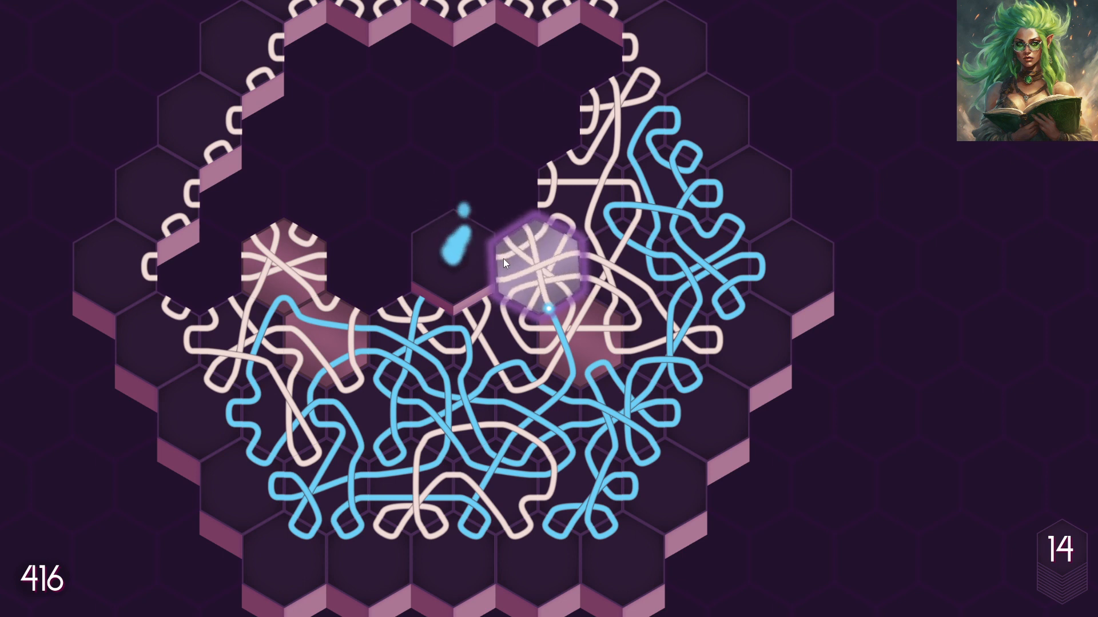
click(534, 263)
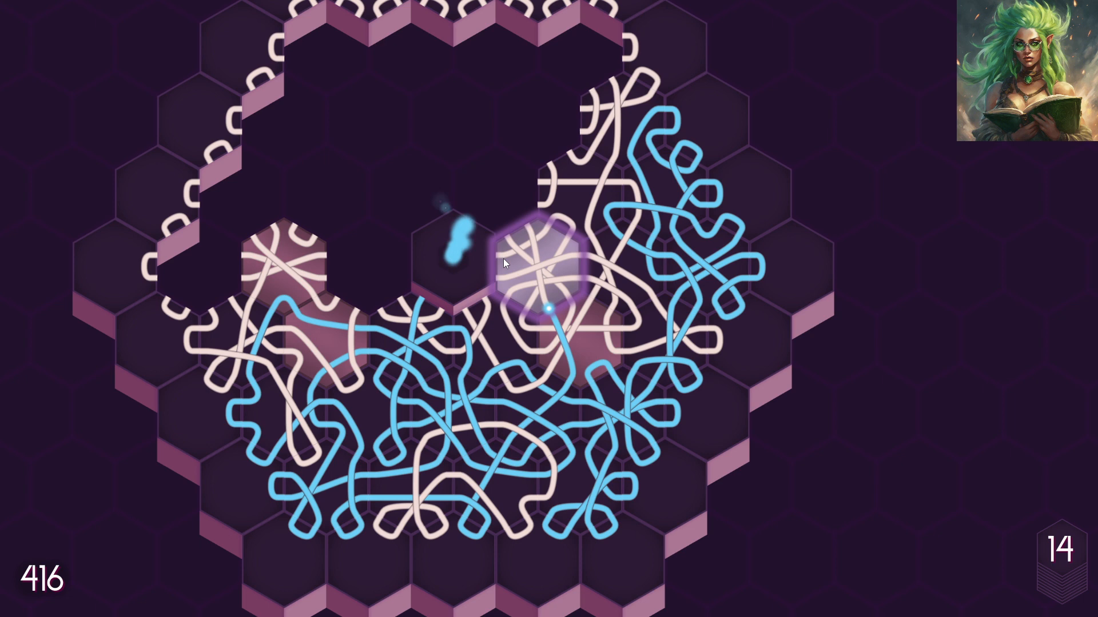
click(539, 263)
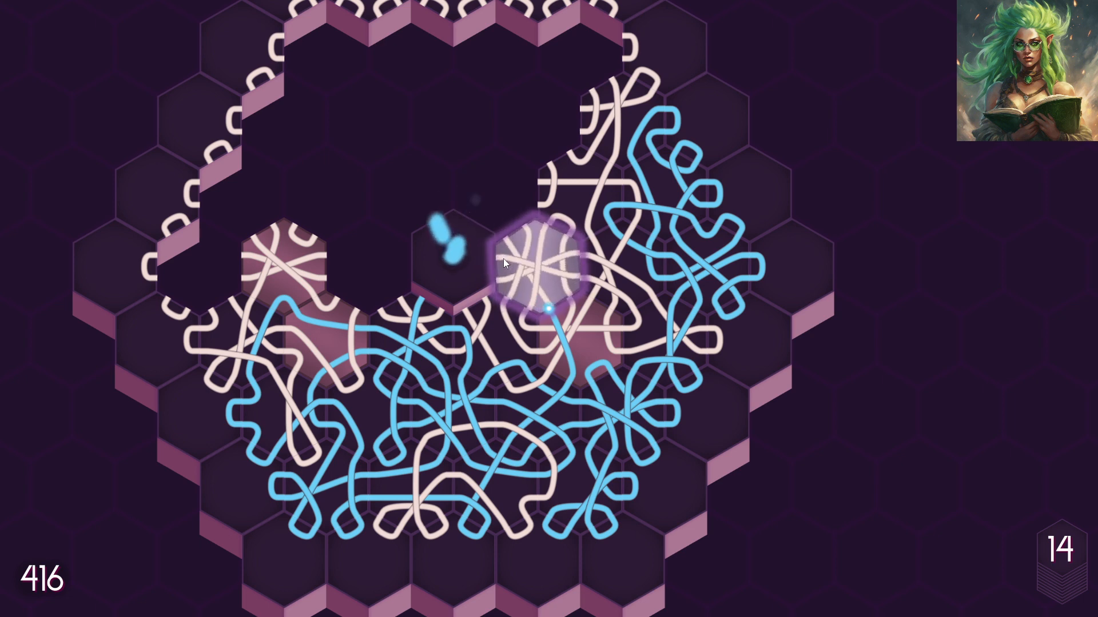
click(537, 263)
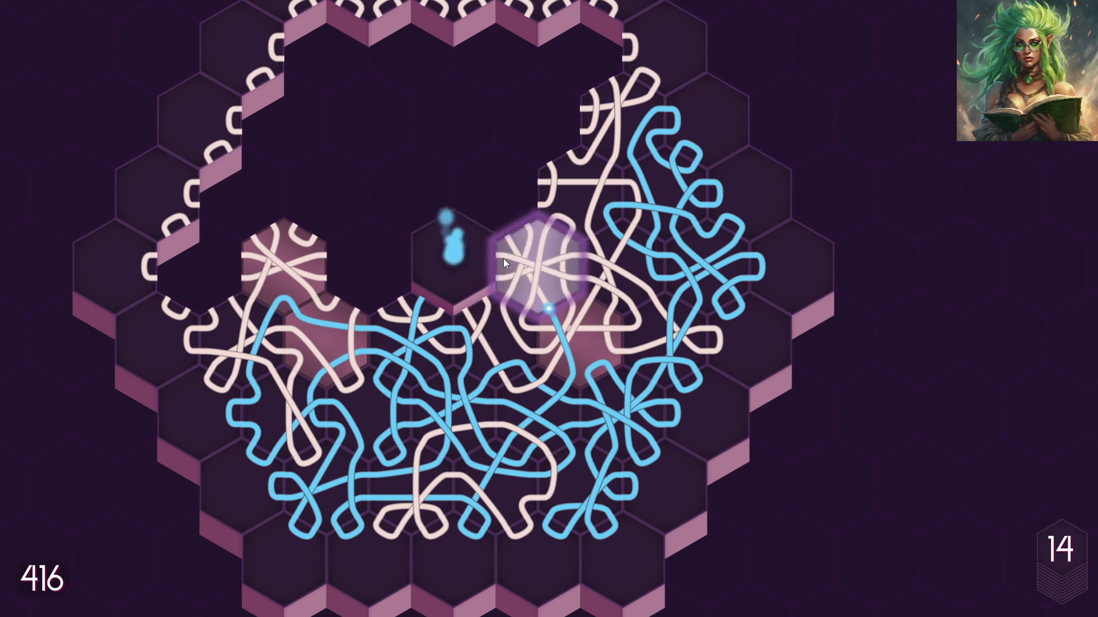
click(535, 263)
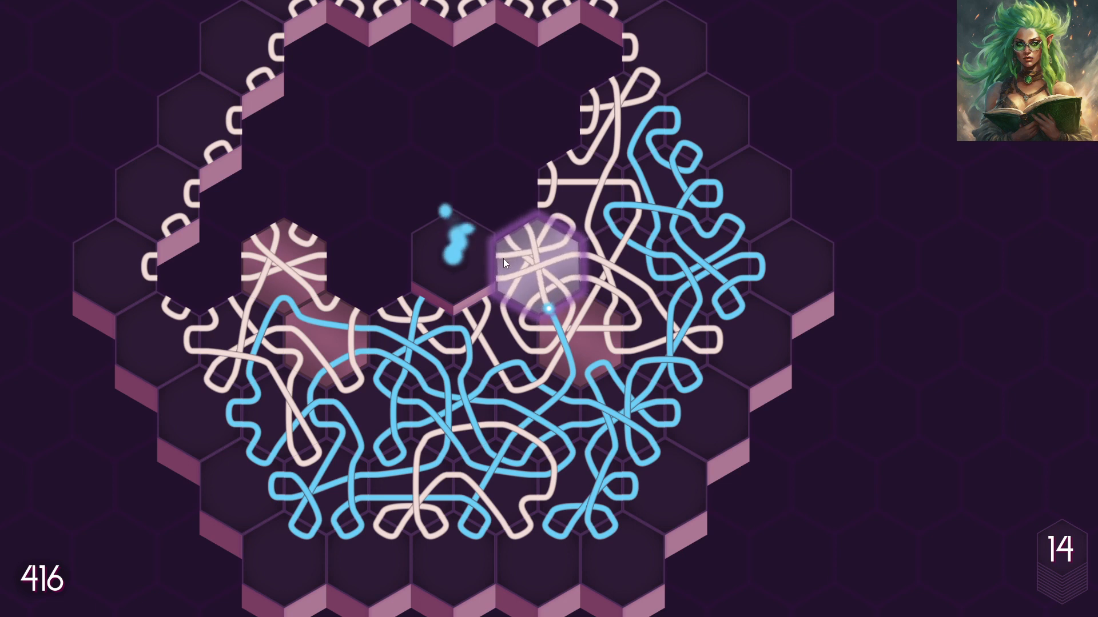
click(538, 263)
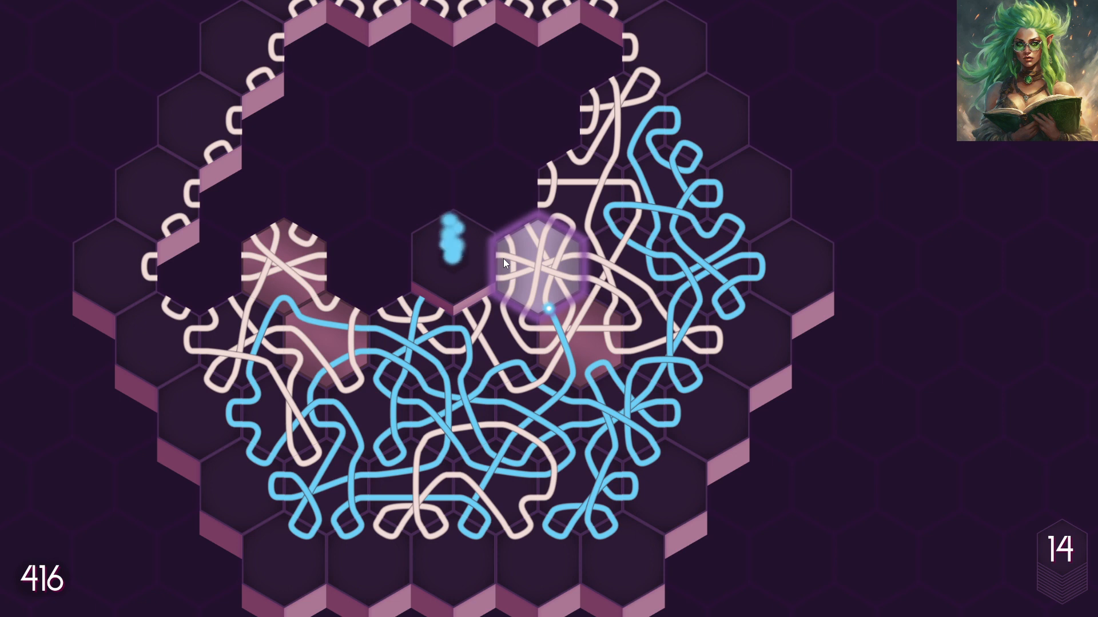
click(542, 267)
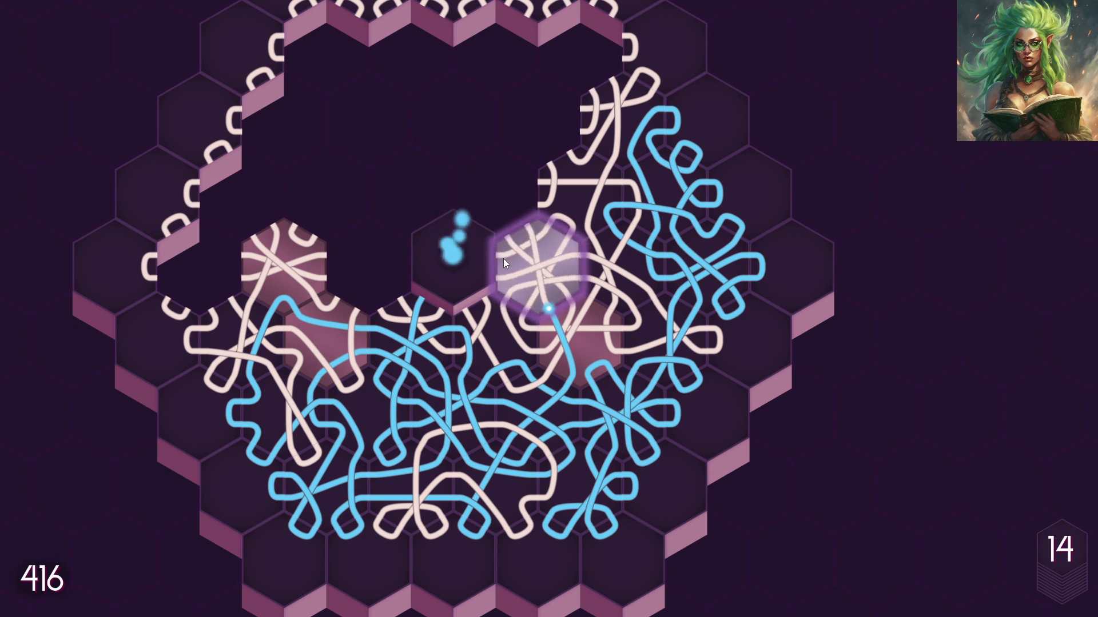
click(535, 263)
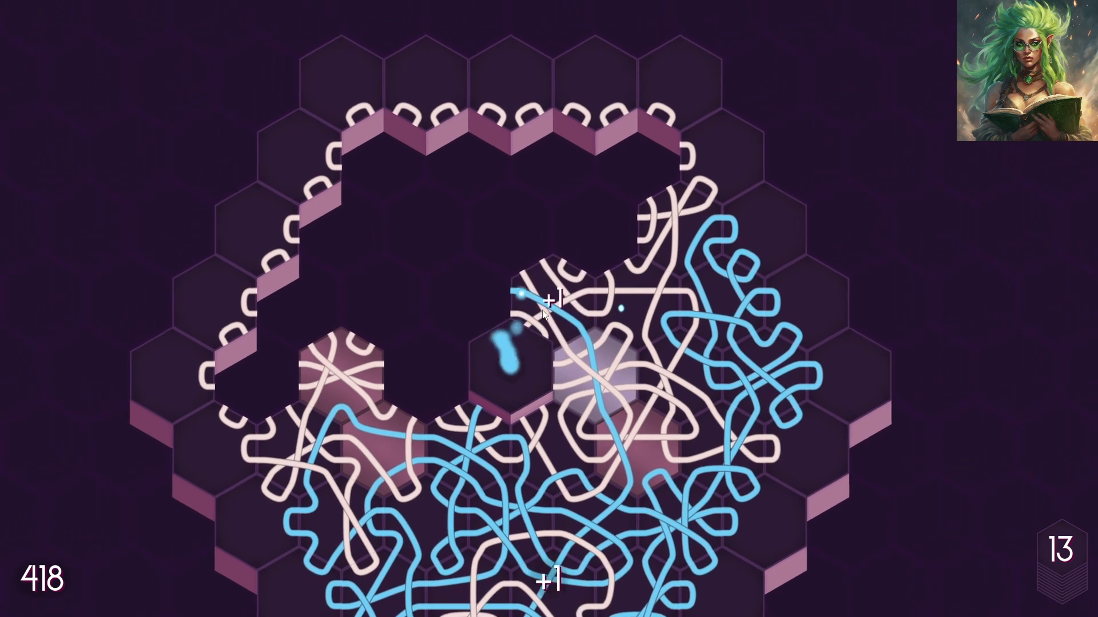
click(546, 311)
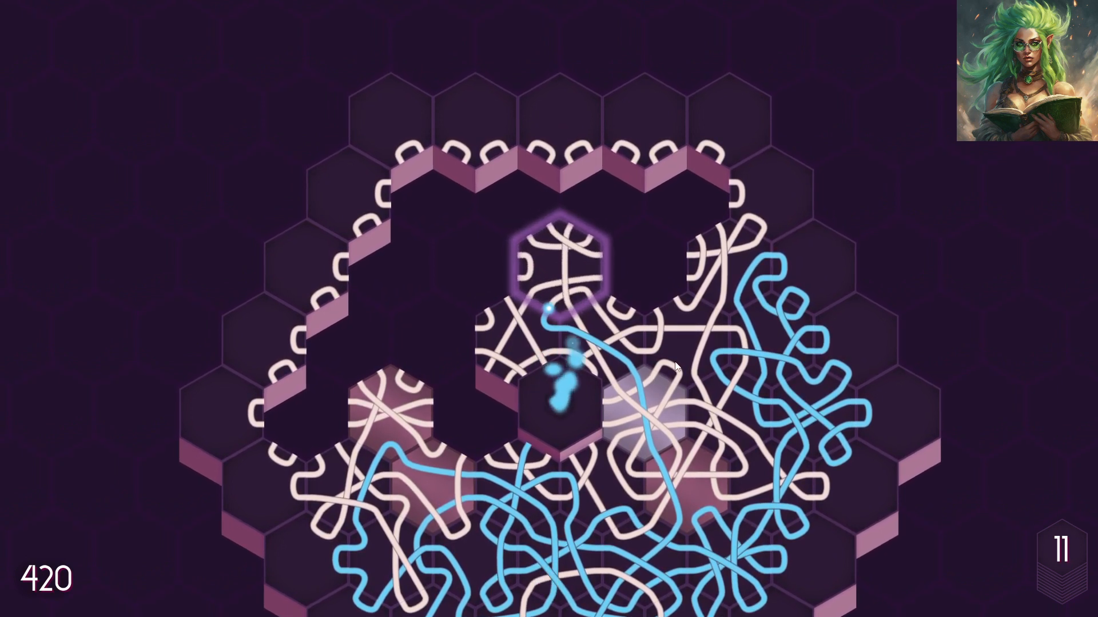
click(558, 266)
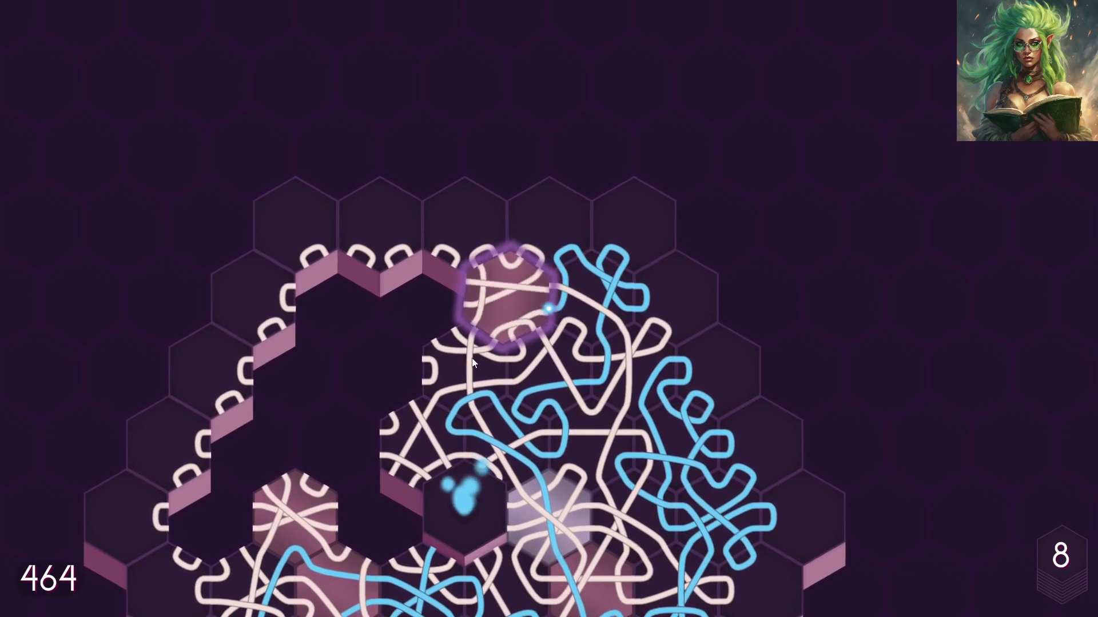
- Lengthen the blue path and fill edge gaps until the score reaches 665
click(508, 294)
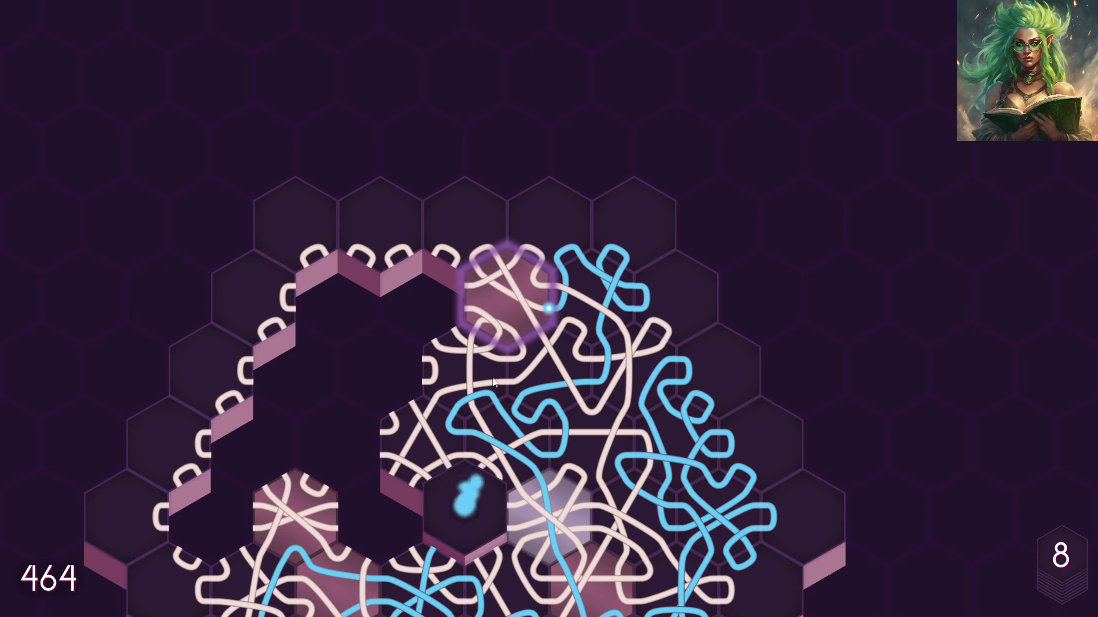
click(511, 301)
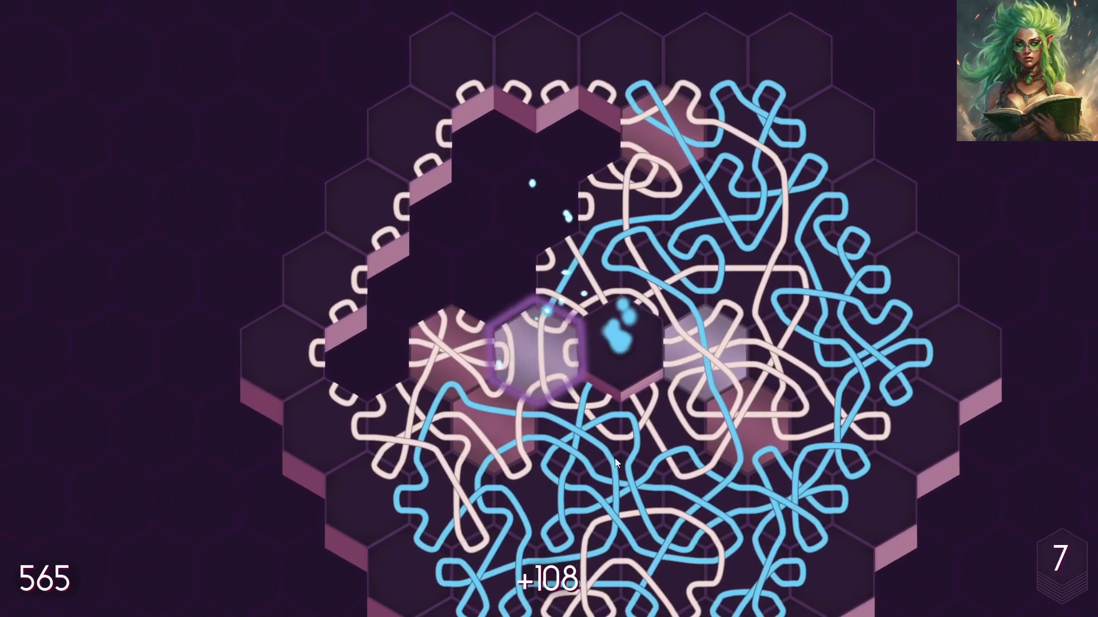
click(535, 343)
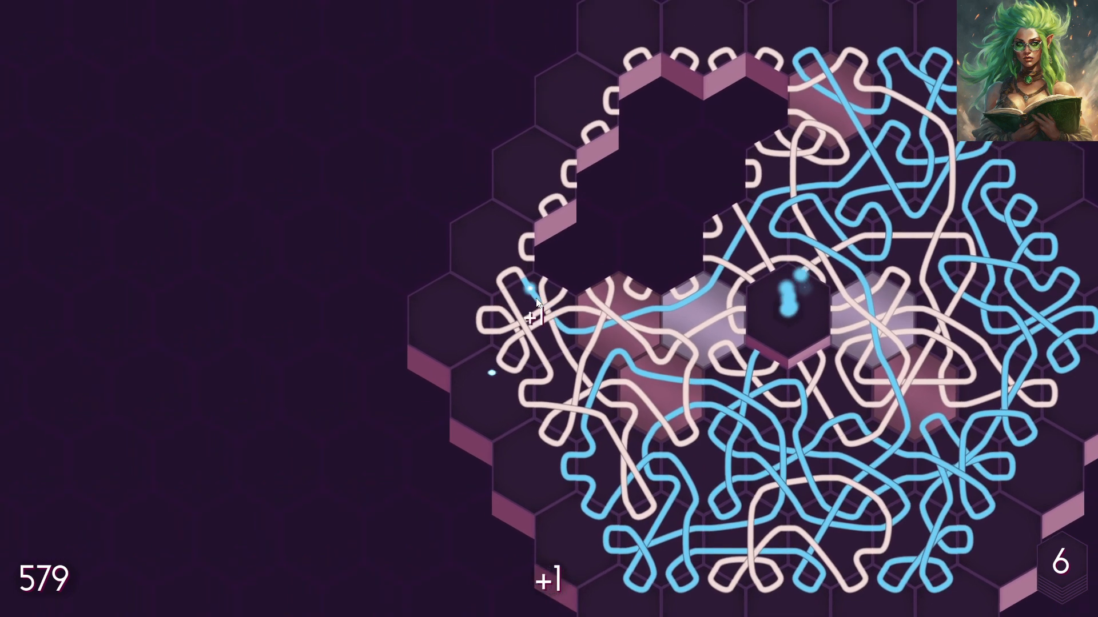
click(535, 304)
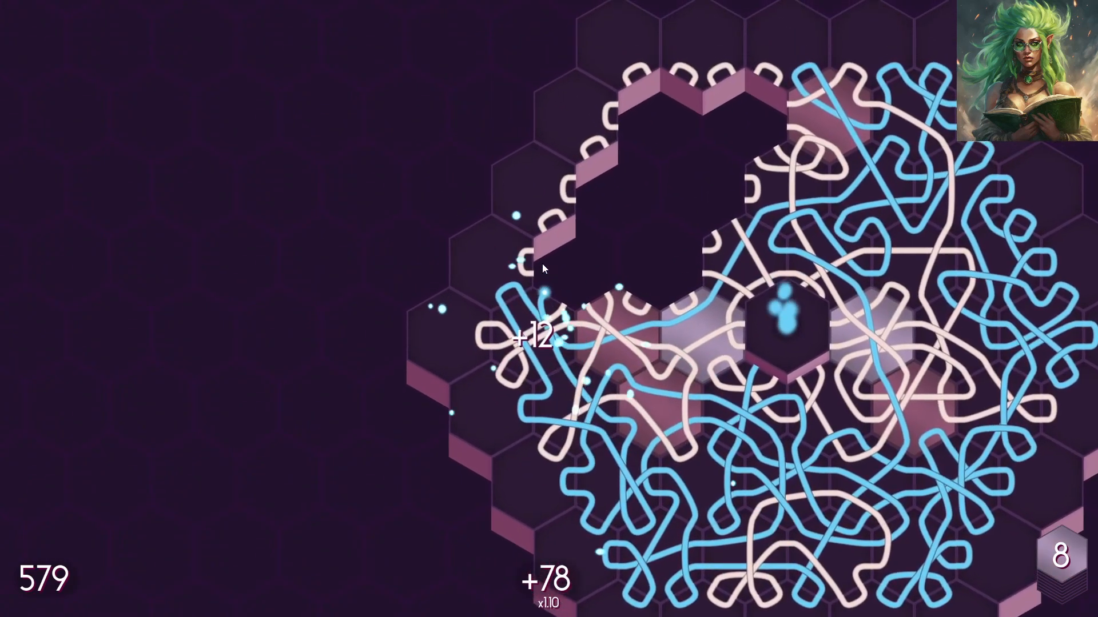
click(574, 280)
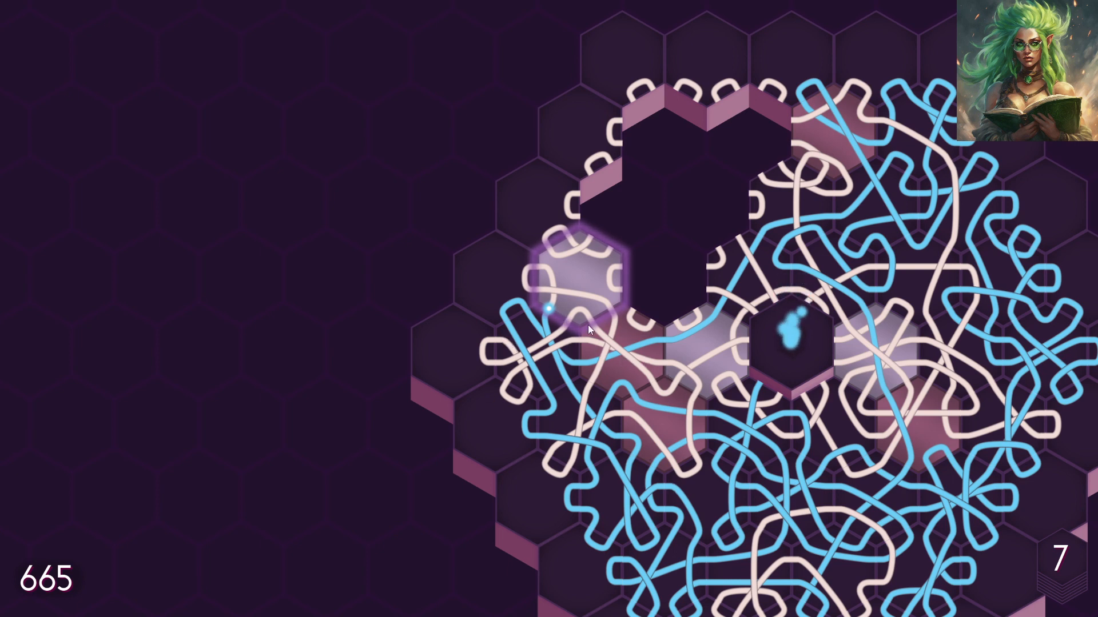
click(578, 280)
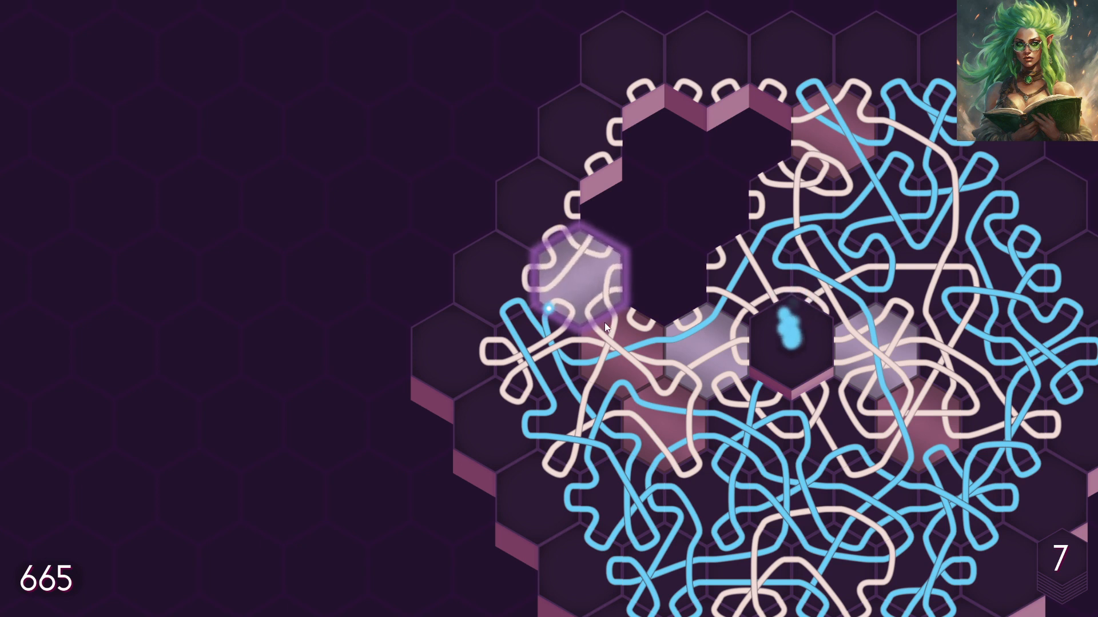
click(577, 280)
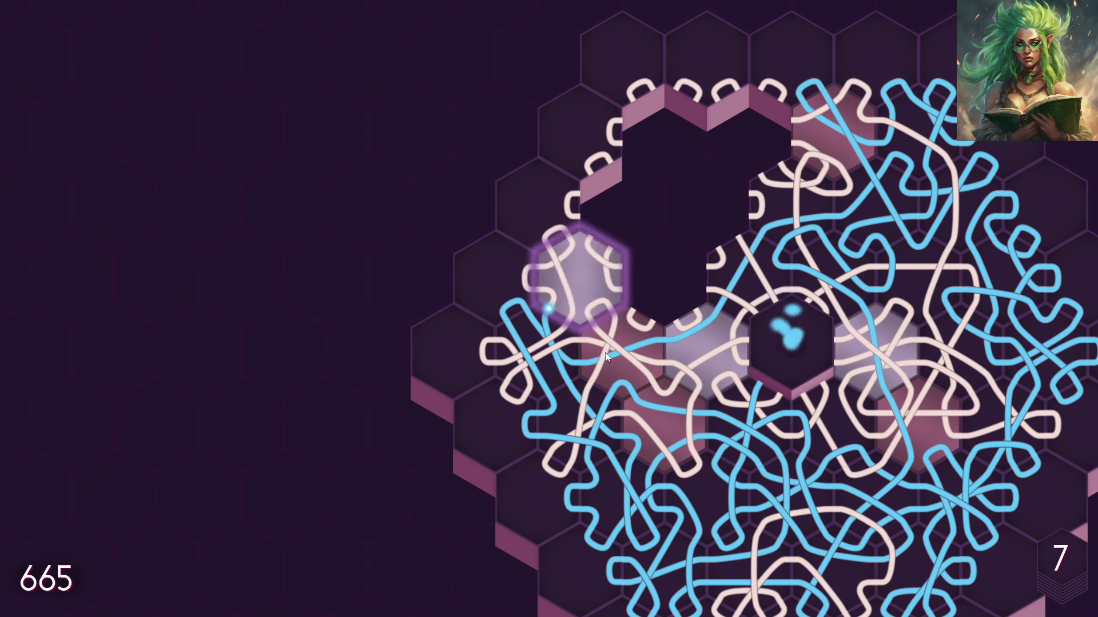
- Place the final tiles so the run ends with score 1521 and best chain 23
click(574, 280)
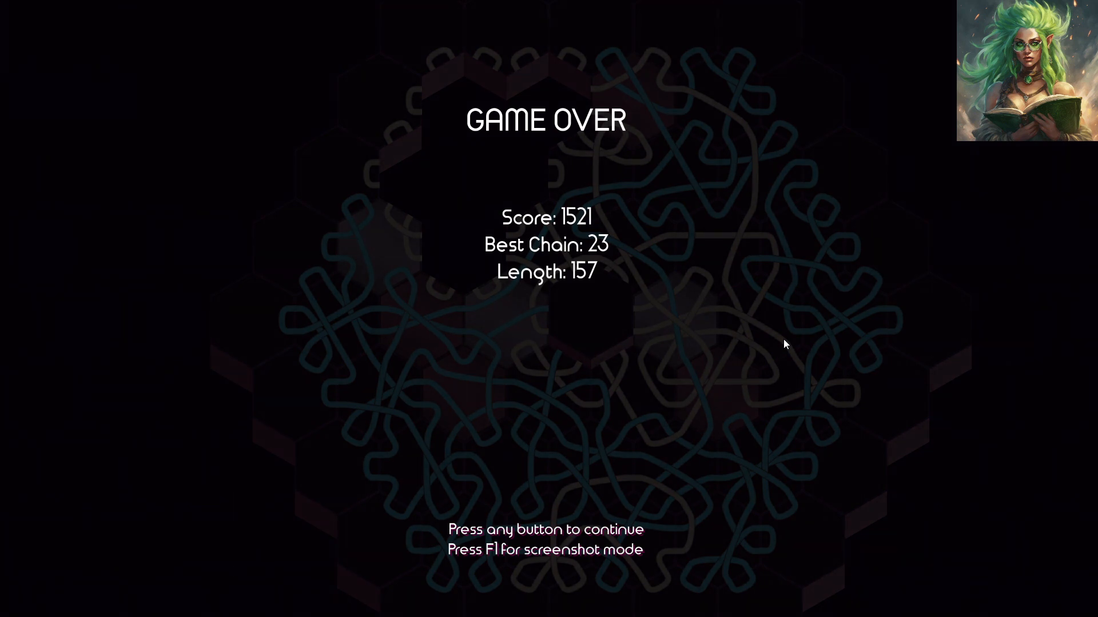
mouse_move(594, 479)
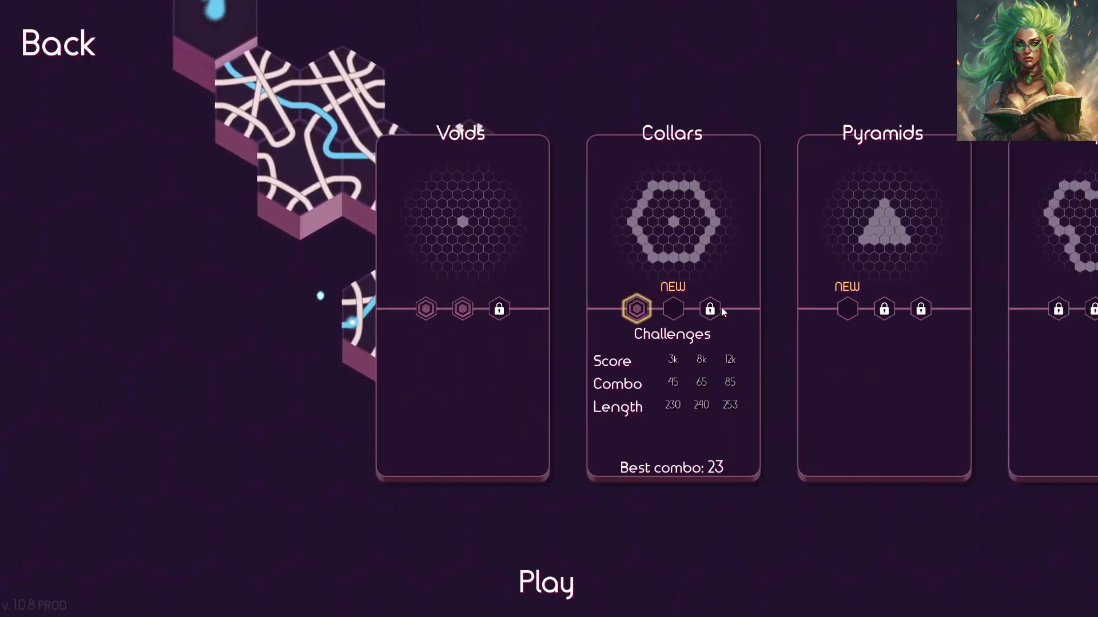
- View Collars' second challenge tier, showing the 2000-point unlock requirement
scroll(left, 3)
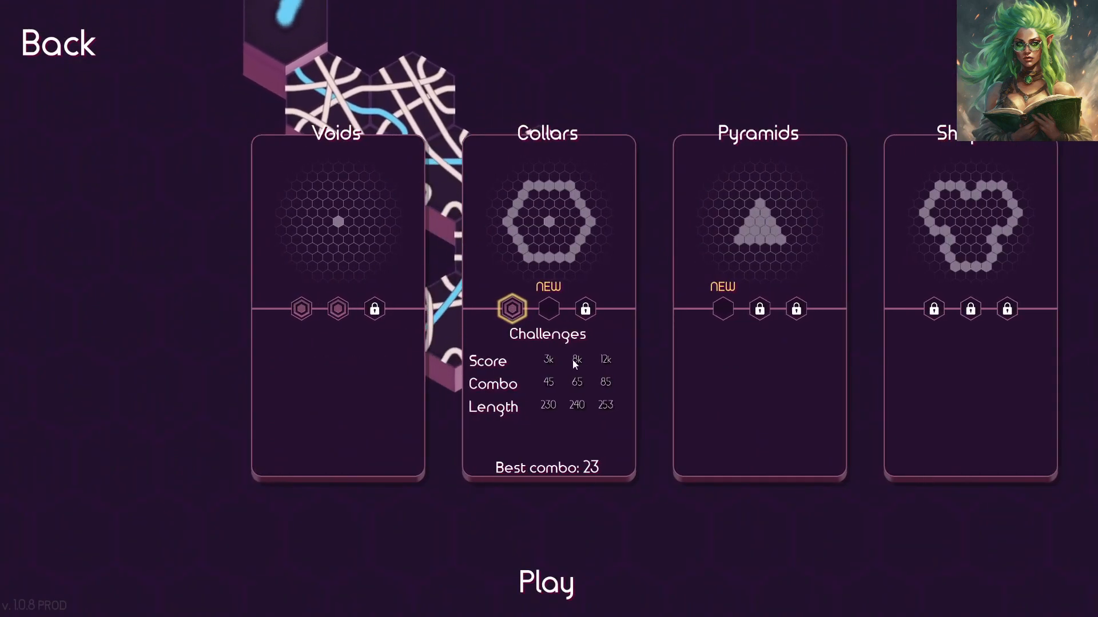
click(548, 308)
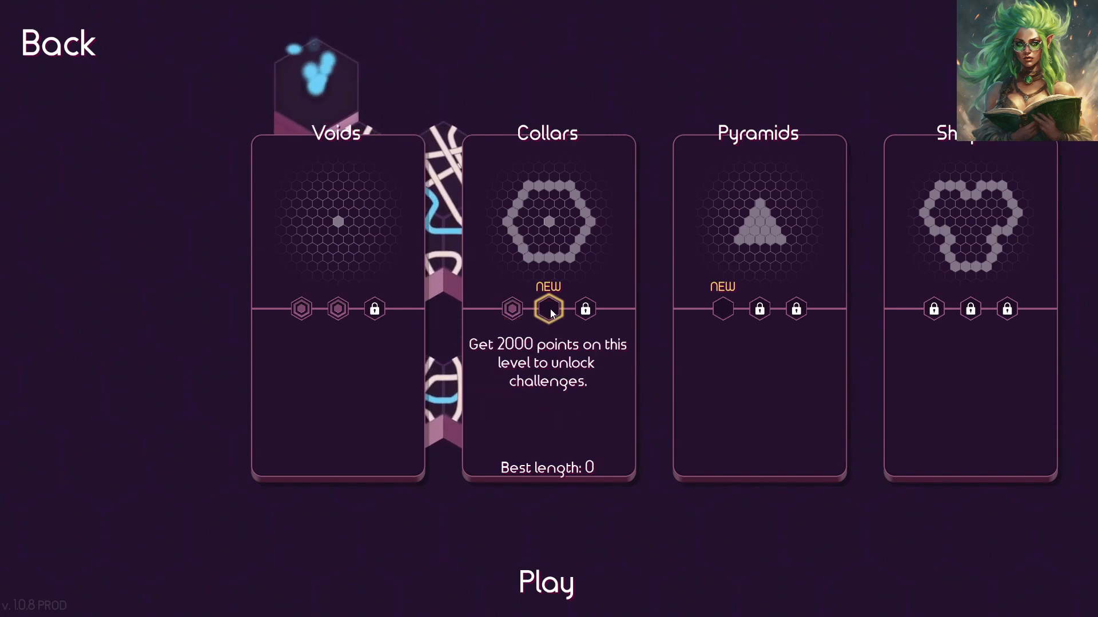